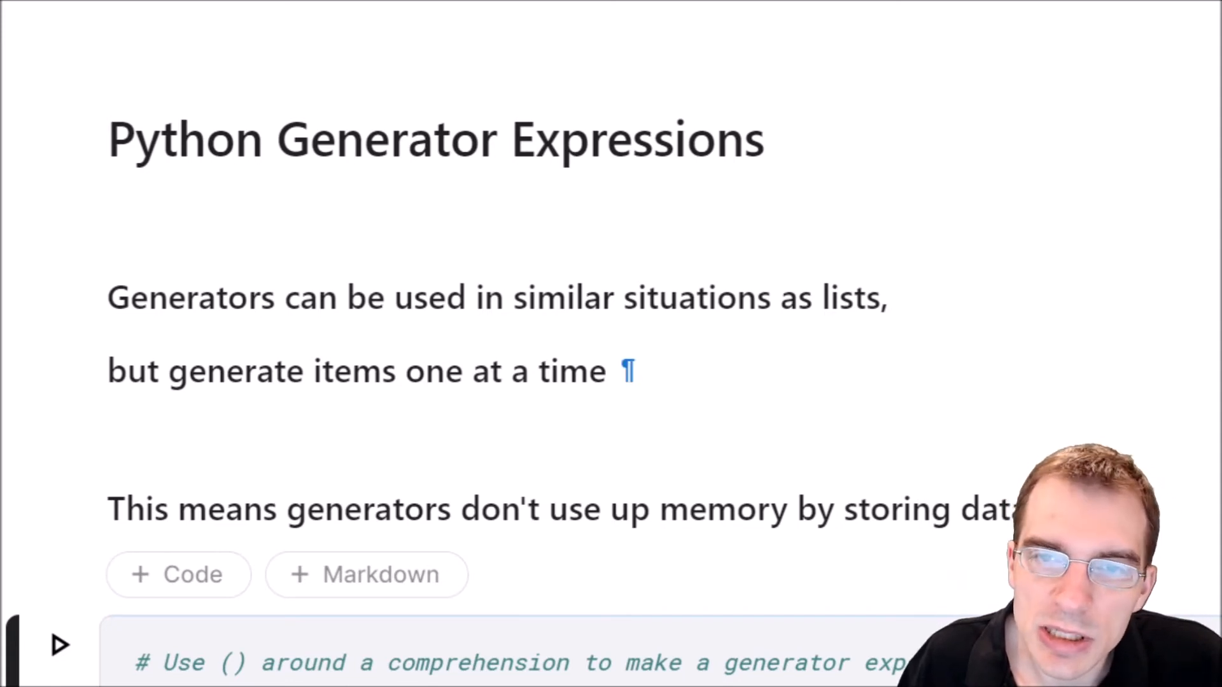
Highlight the my_list comprehension and the my_generator expression in the first code cell.
scroll("down", 3)
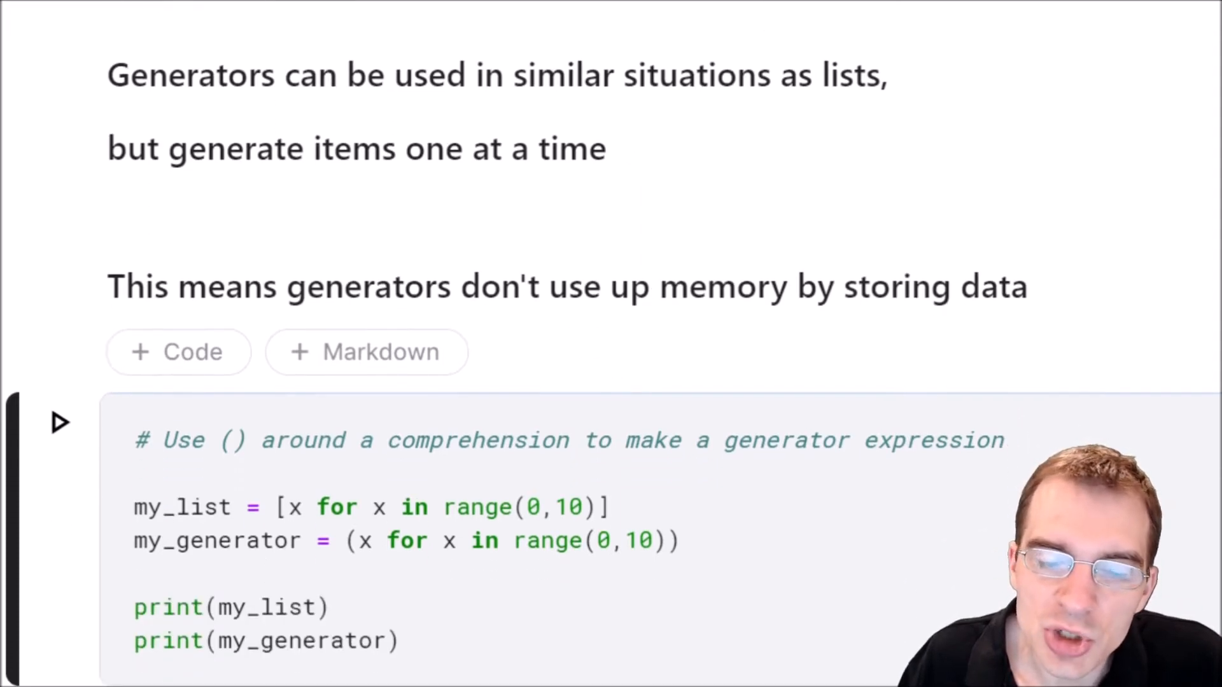
scroll("down", 3)
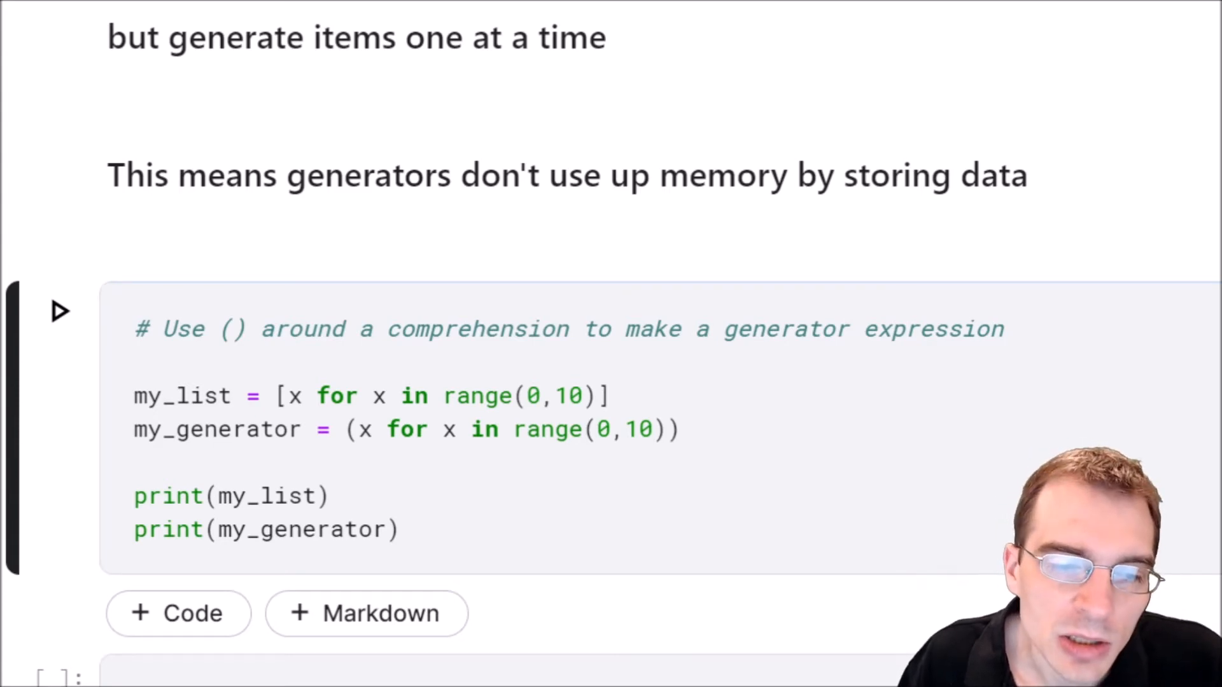
scroll("down", 3)
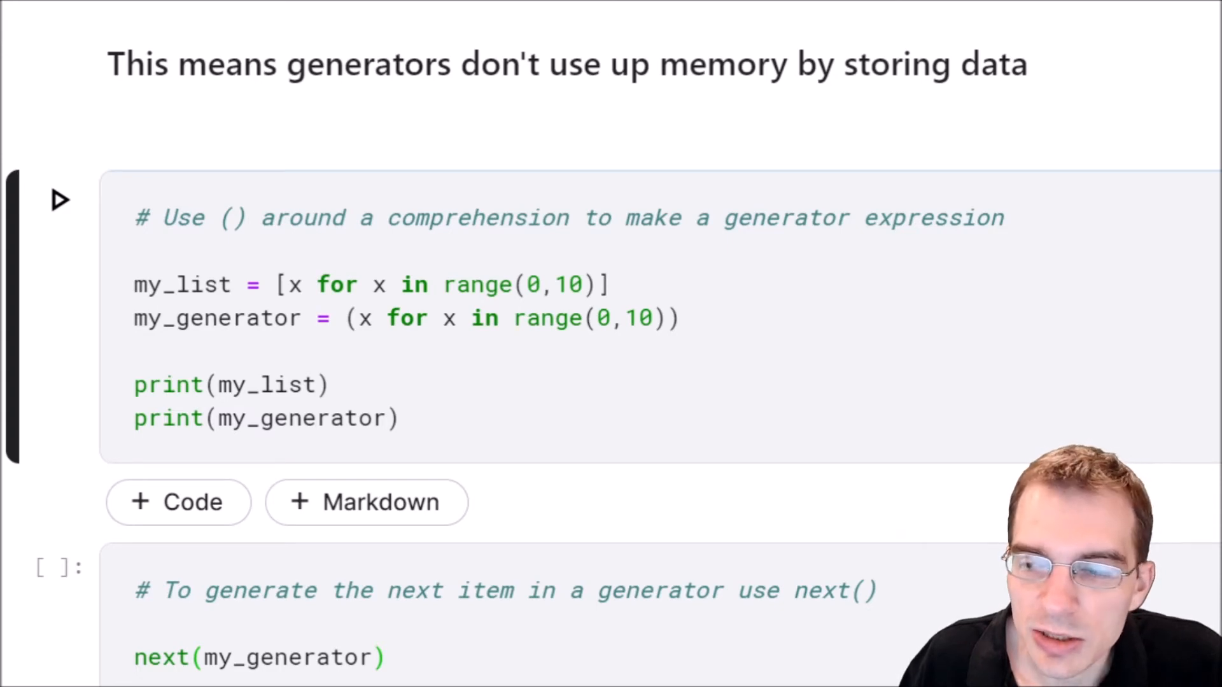
left_click(226, 217)
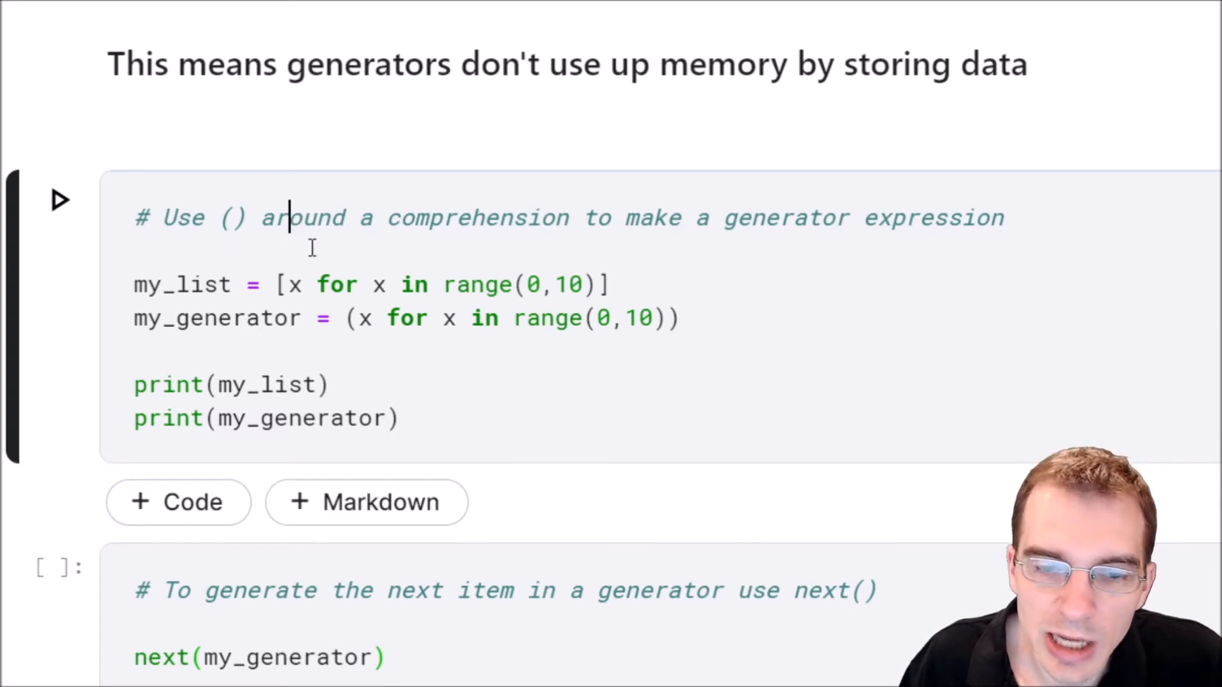
scroll("down", 3)
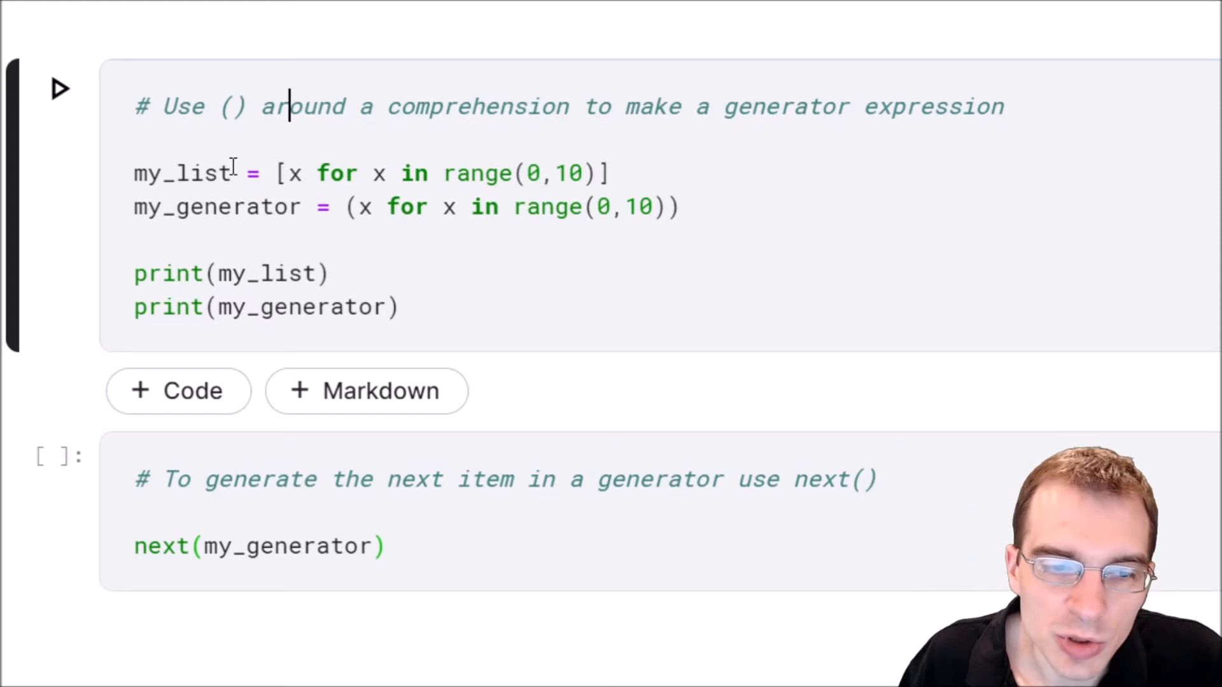
left_click(234, 173)
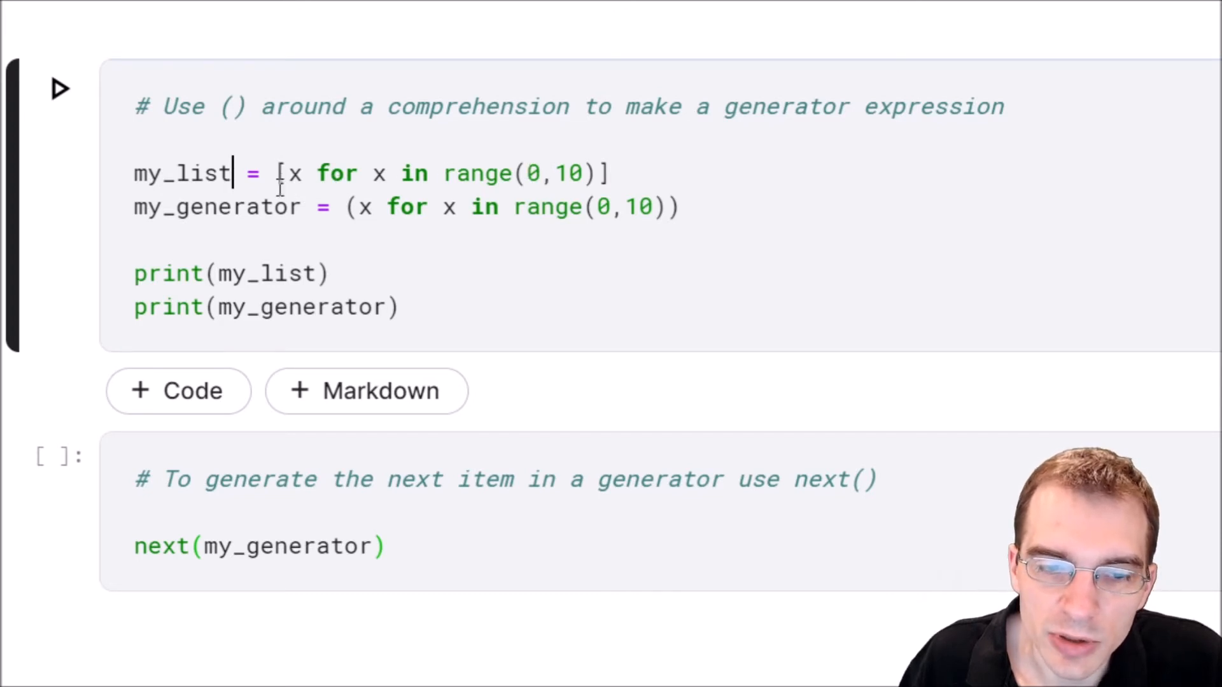
left_click_drag(287, 173, 445, 173)
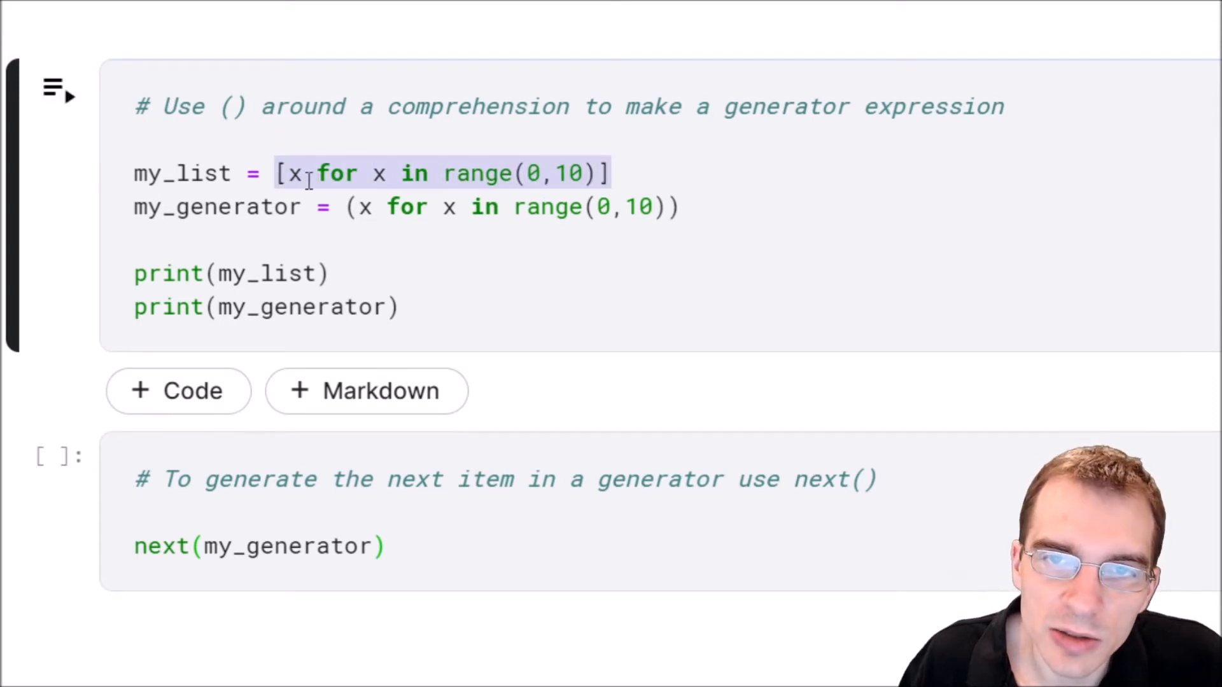
left_click(374, 206)
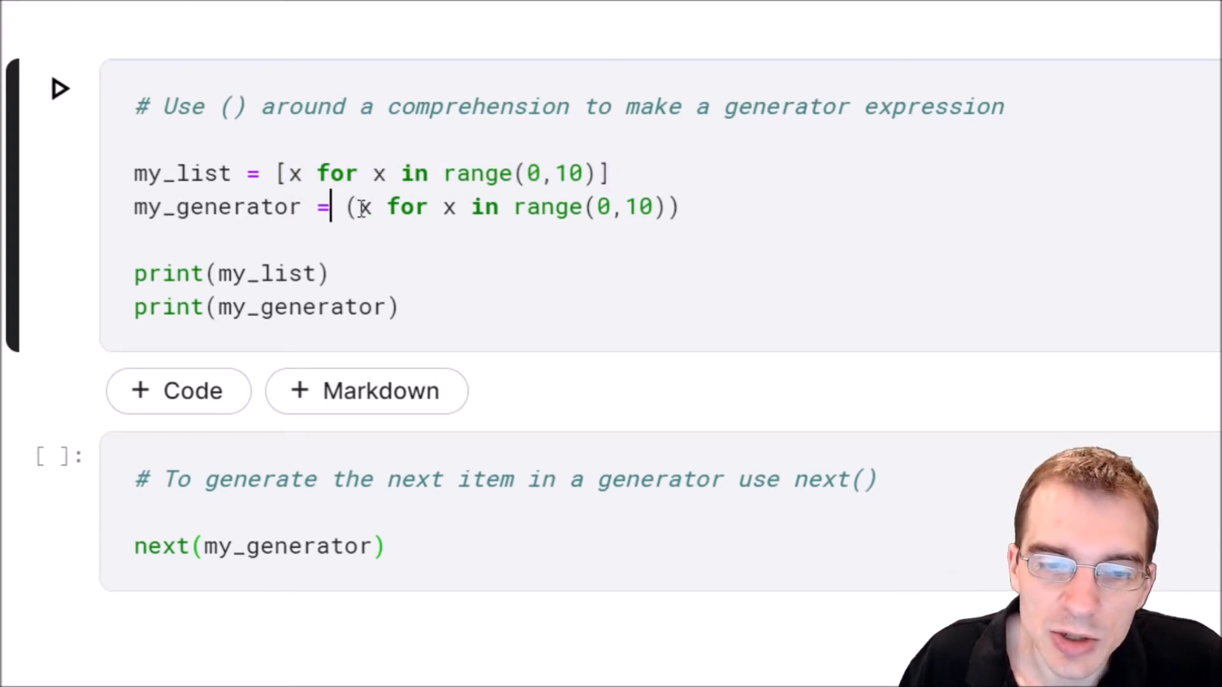
left_click_drag(354, 207, 666, 206)
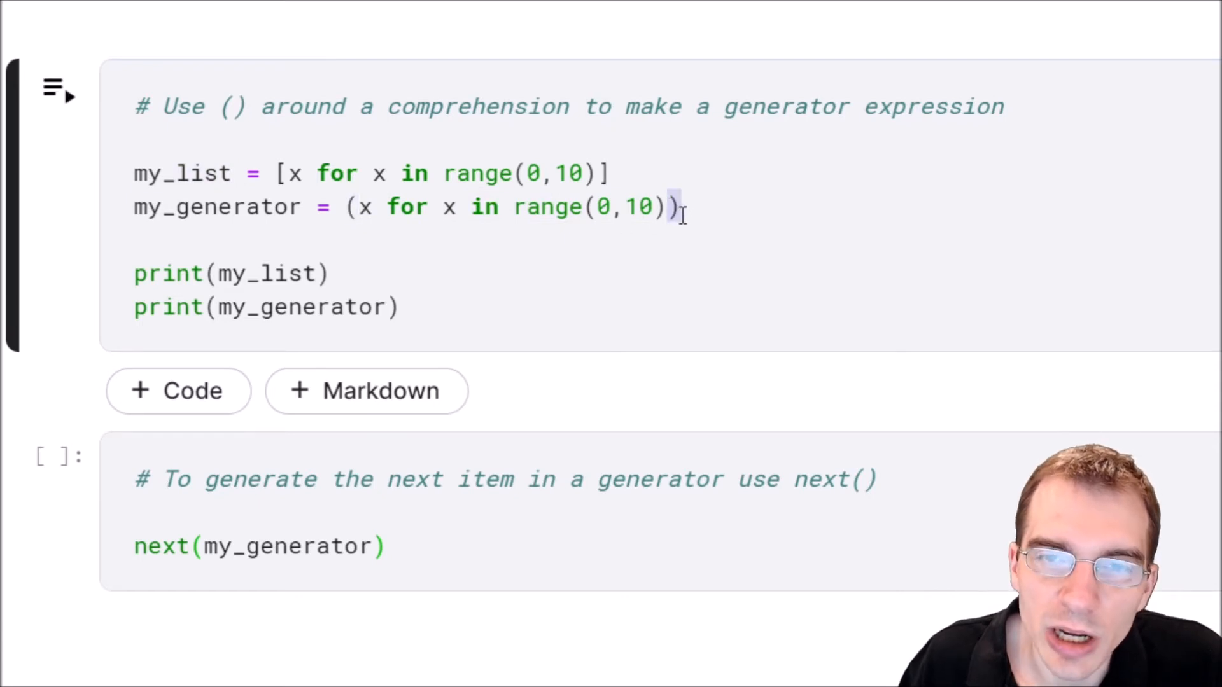
Run the cell and highlight its output: list 0–9 and the generator object line.
left_click(59, 88)
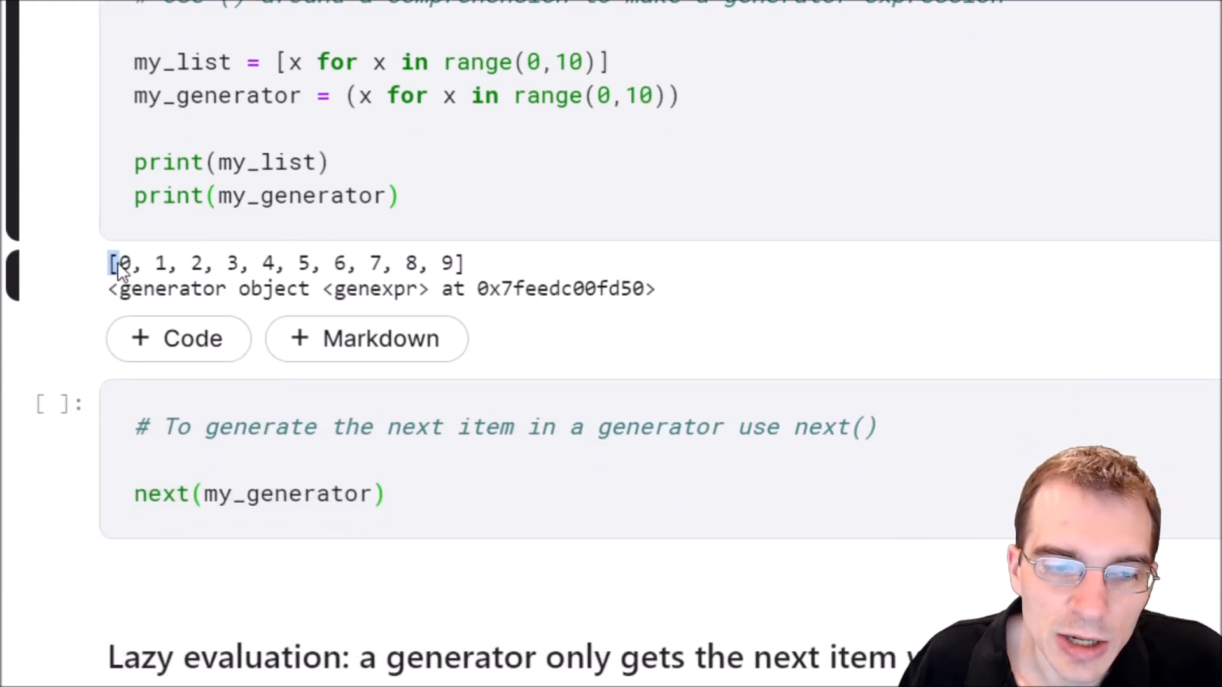
left_click_drag(117, 264, 460, 263)
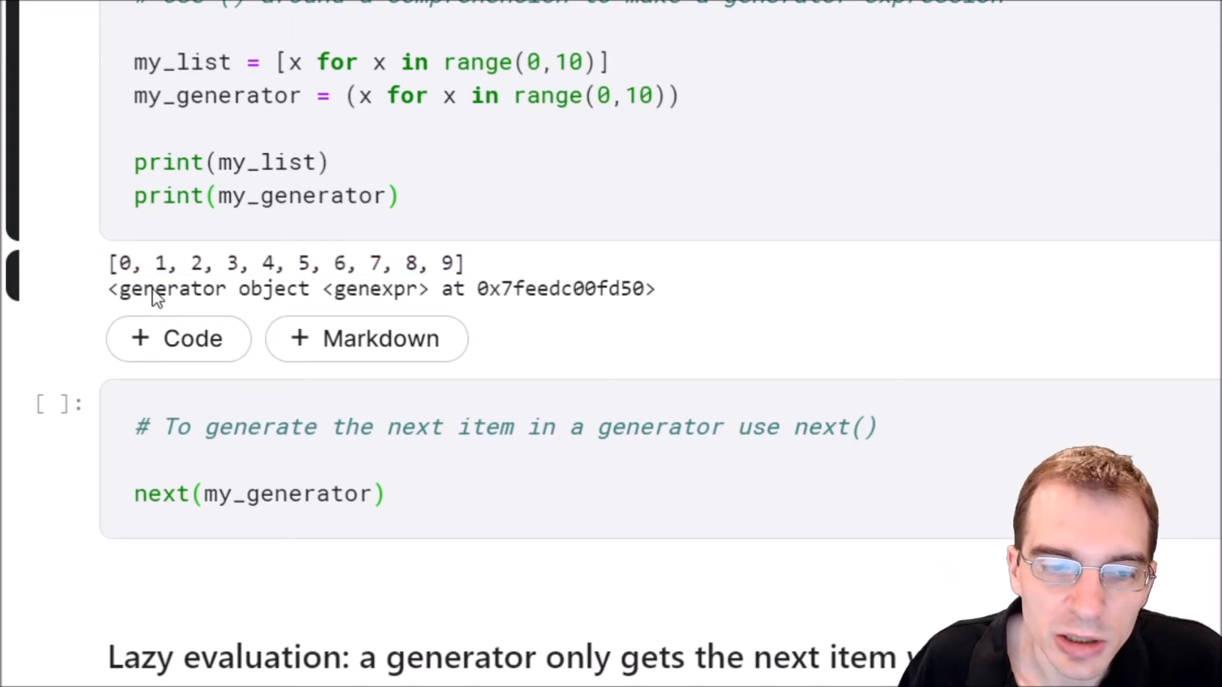
left_click_drag(117, 289, 308, 288)
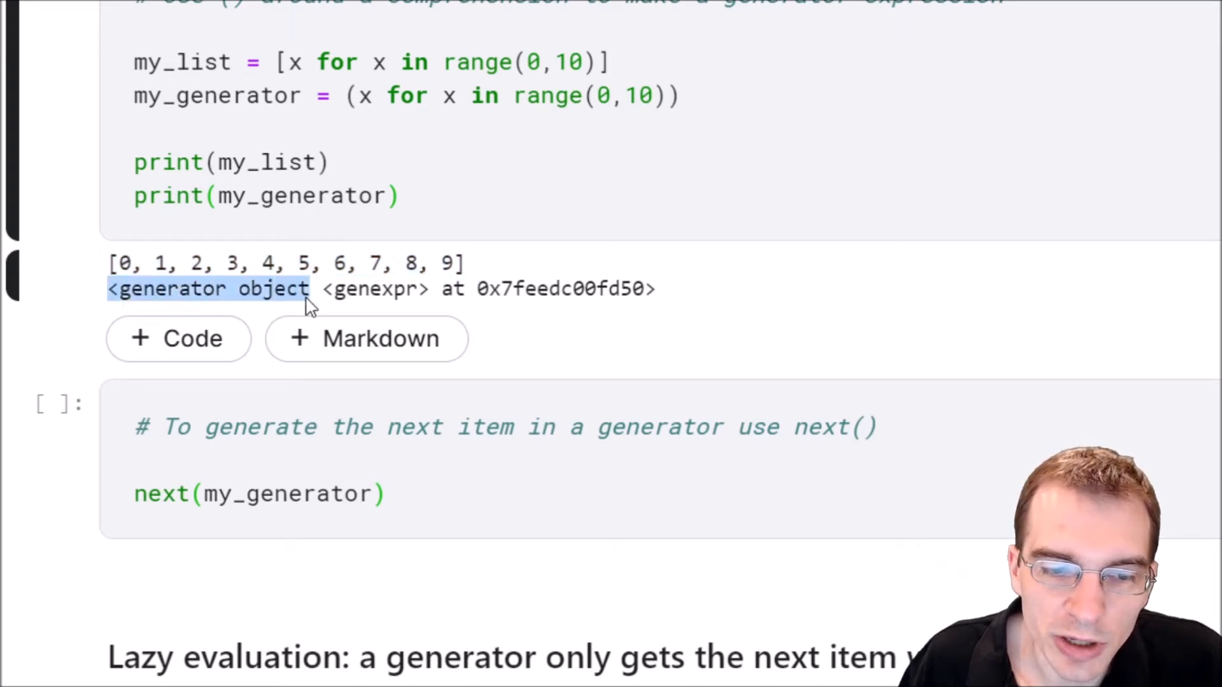
left_click_drag(308, 289, 659, 288)
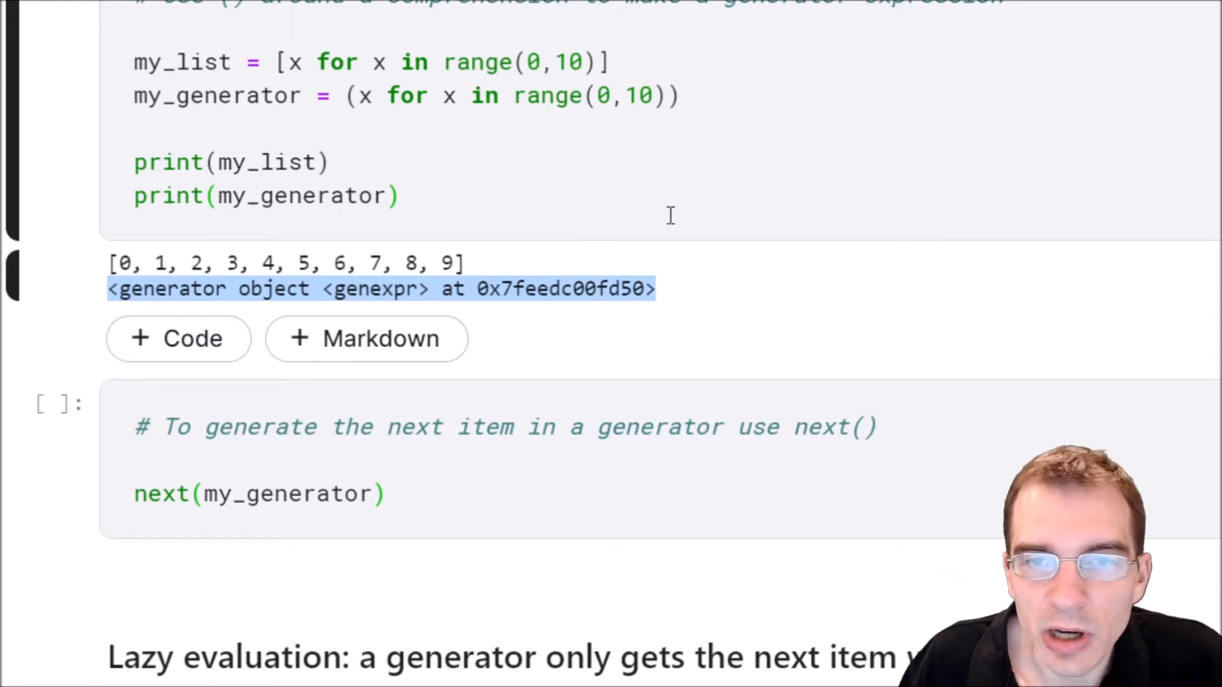
mouse_move(635, 210)
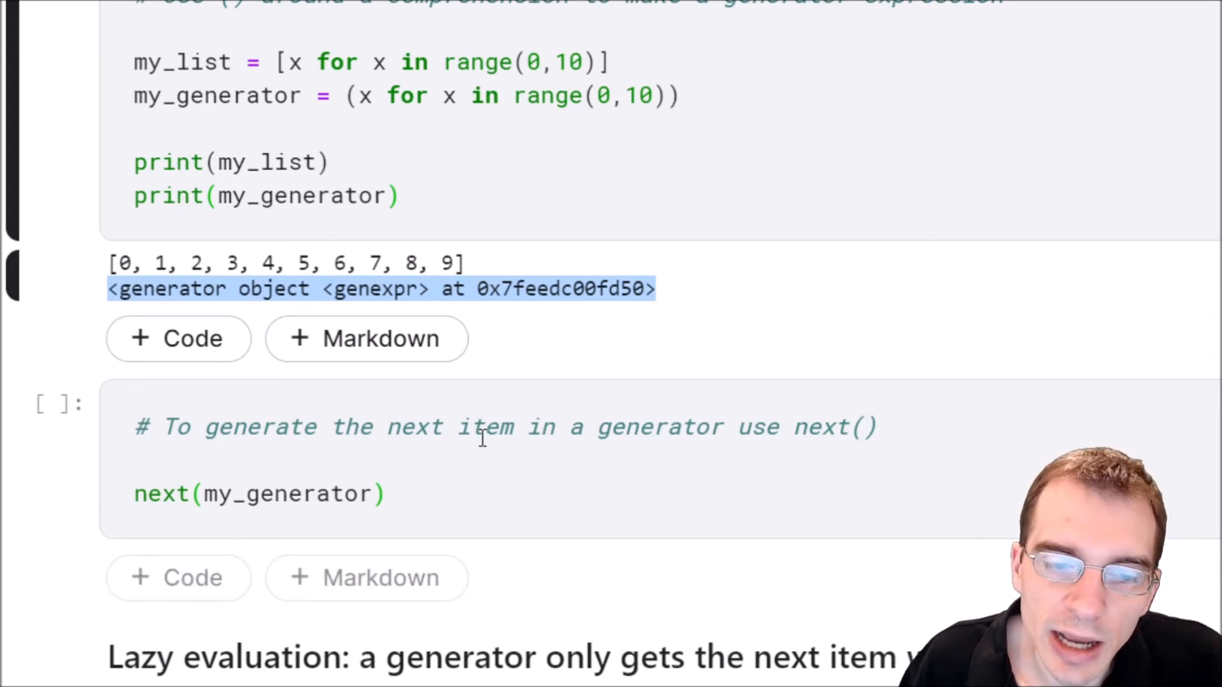
Select my_generator in the next(my_generator) cell and run it, returning 0.
scroll("down", 3)
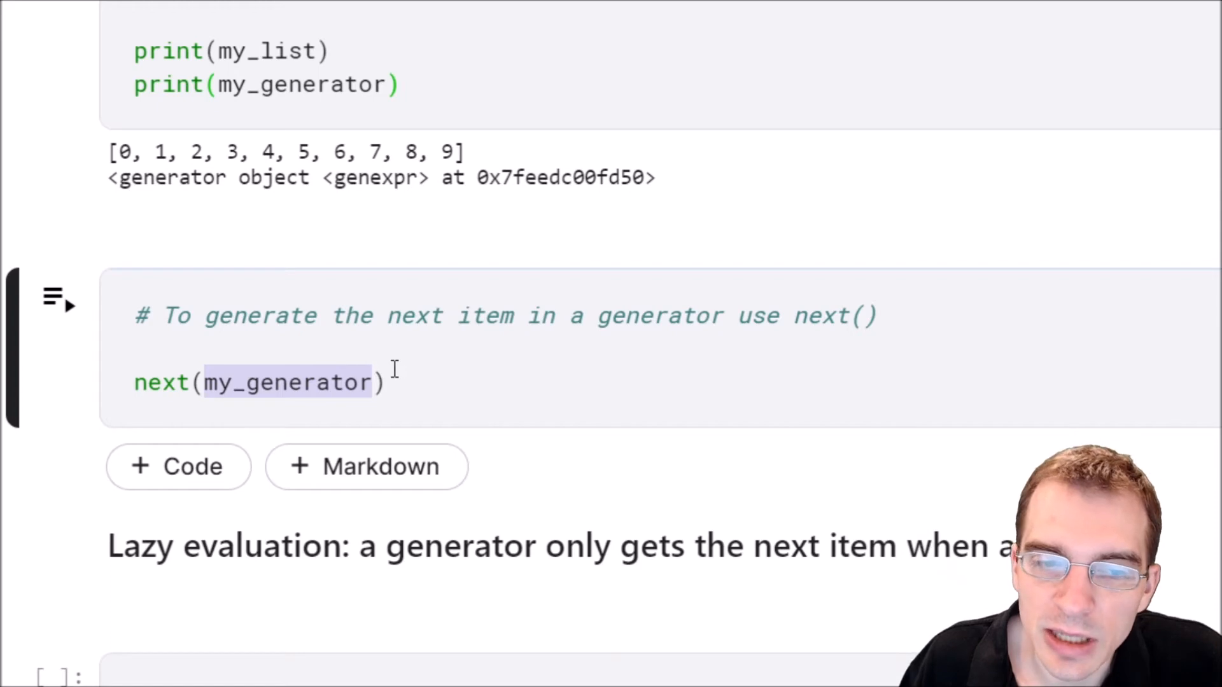
left_click(388, 381)
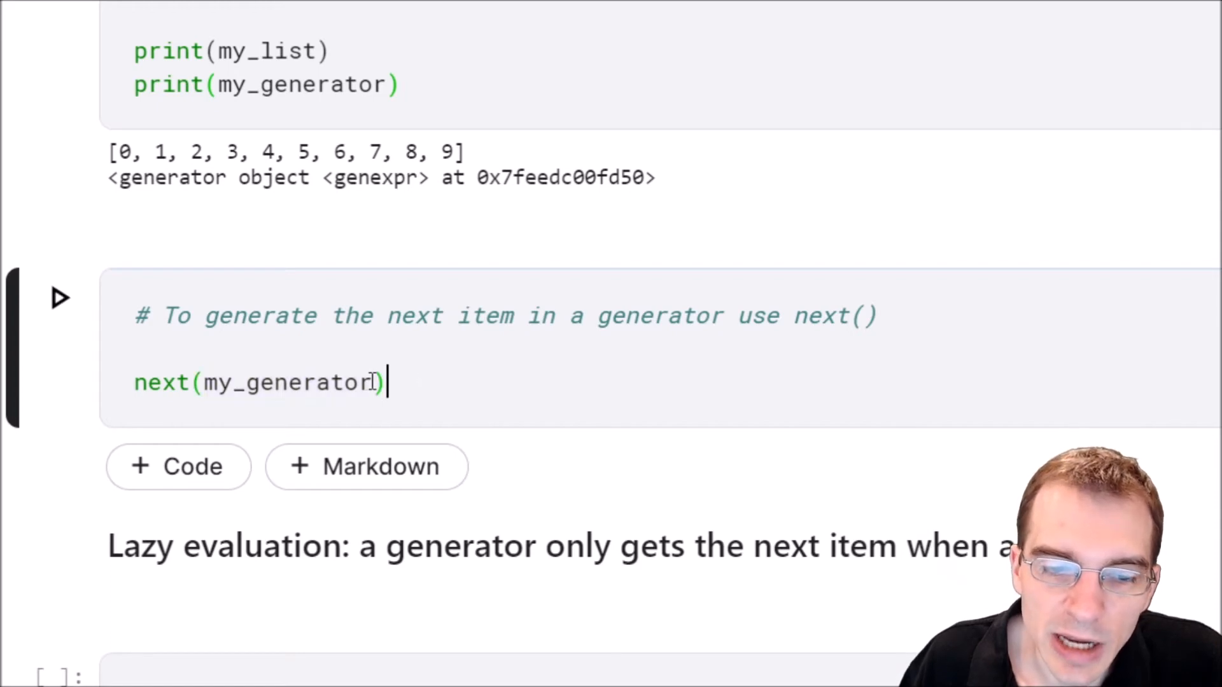
double_click(288, 382)
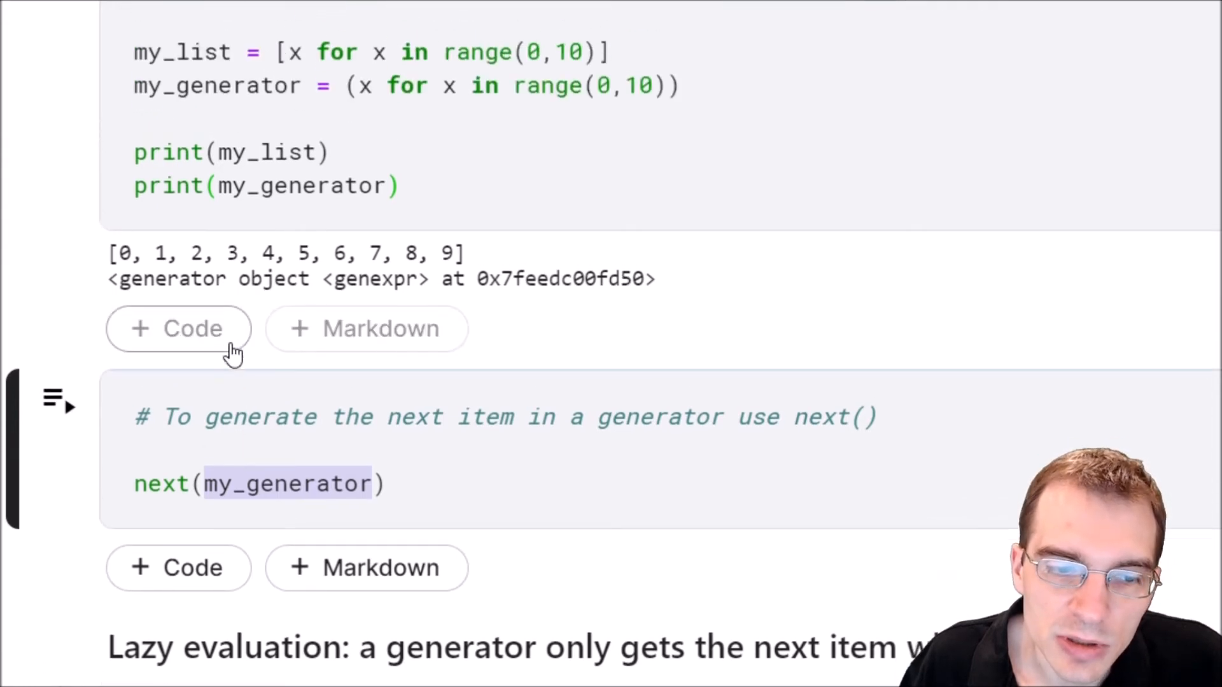
scroll("down", 3)
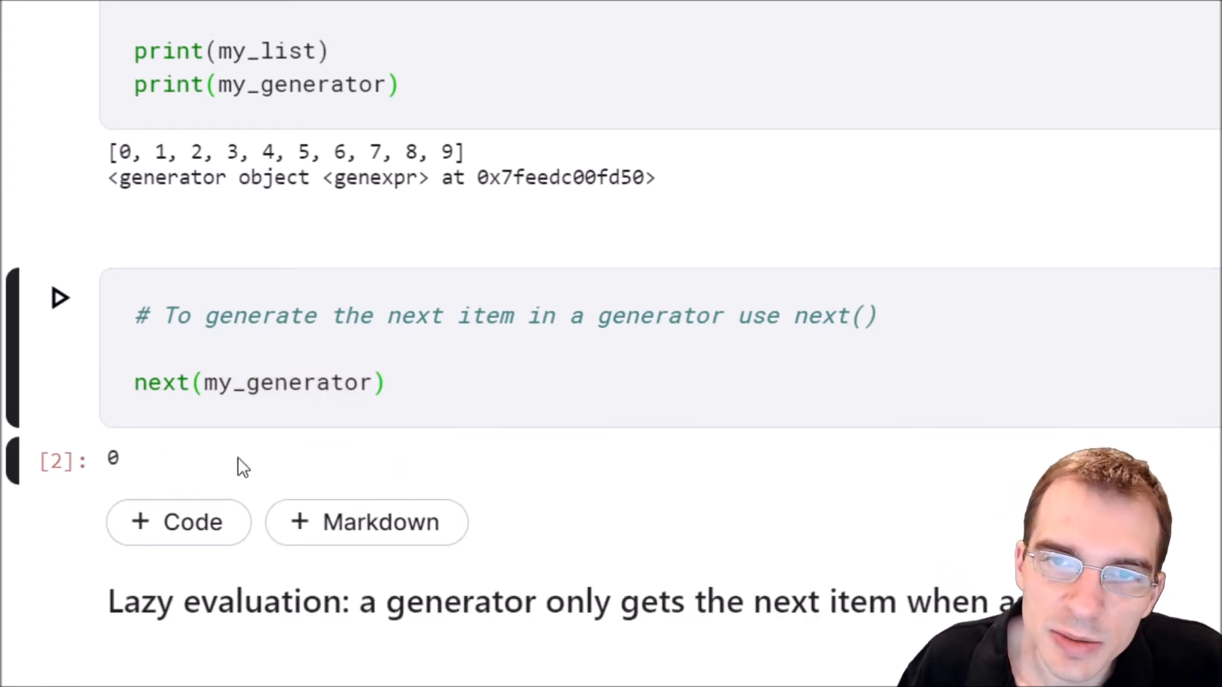
scroll("down", 3)
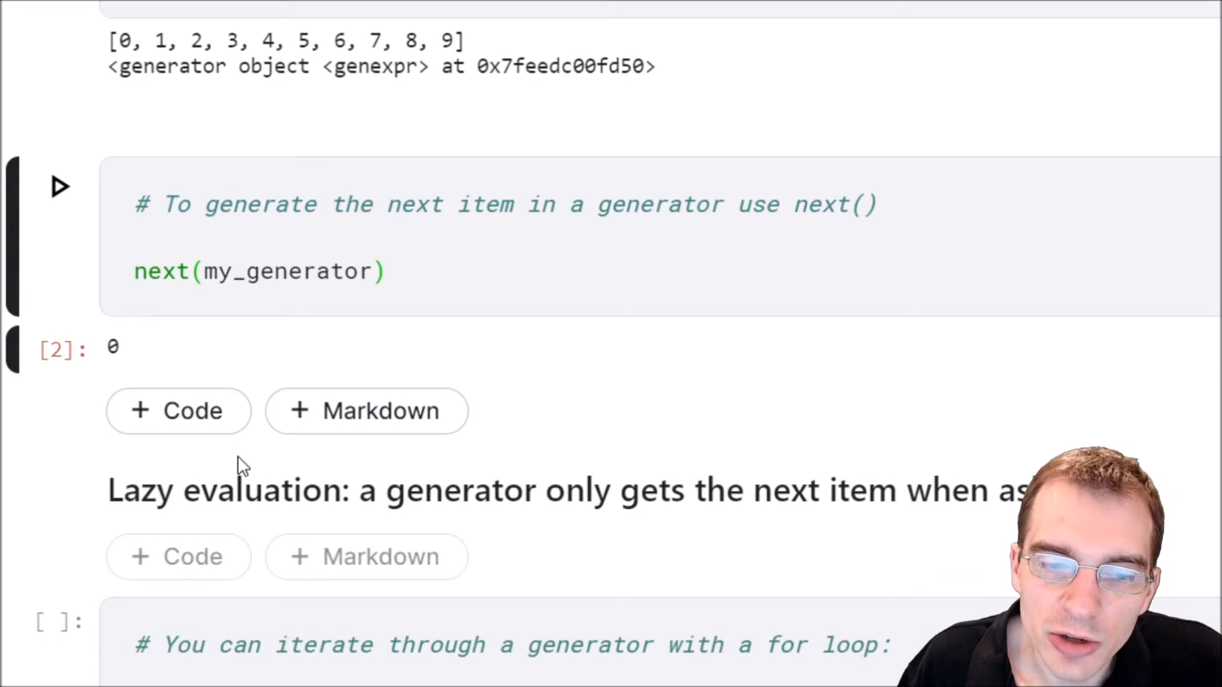
scroll("down", 3)
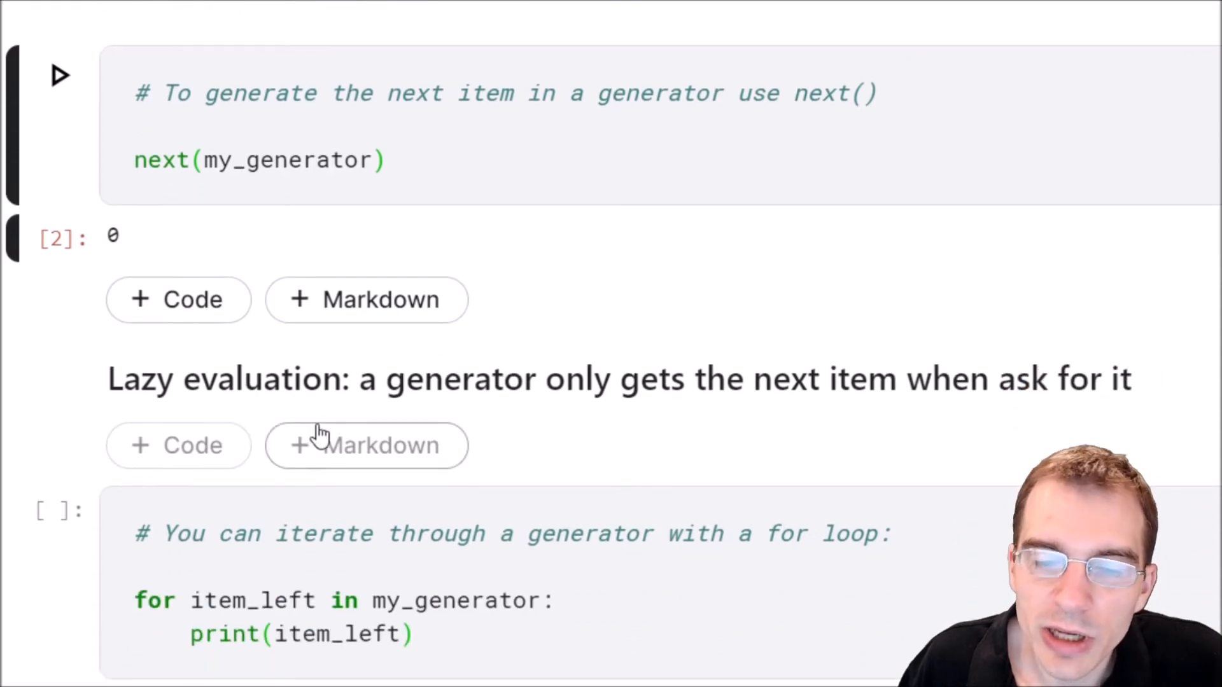
mouse_move(387, 410)
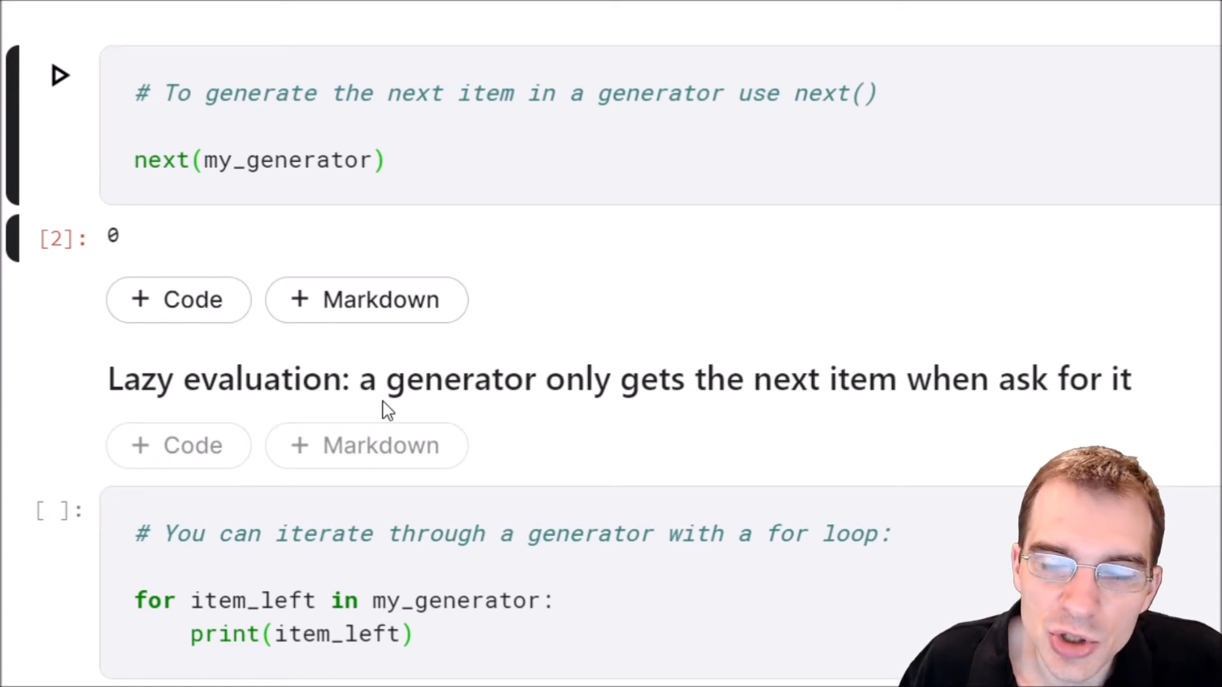
mouse_move(417, 412)
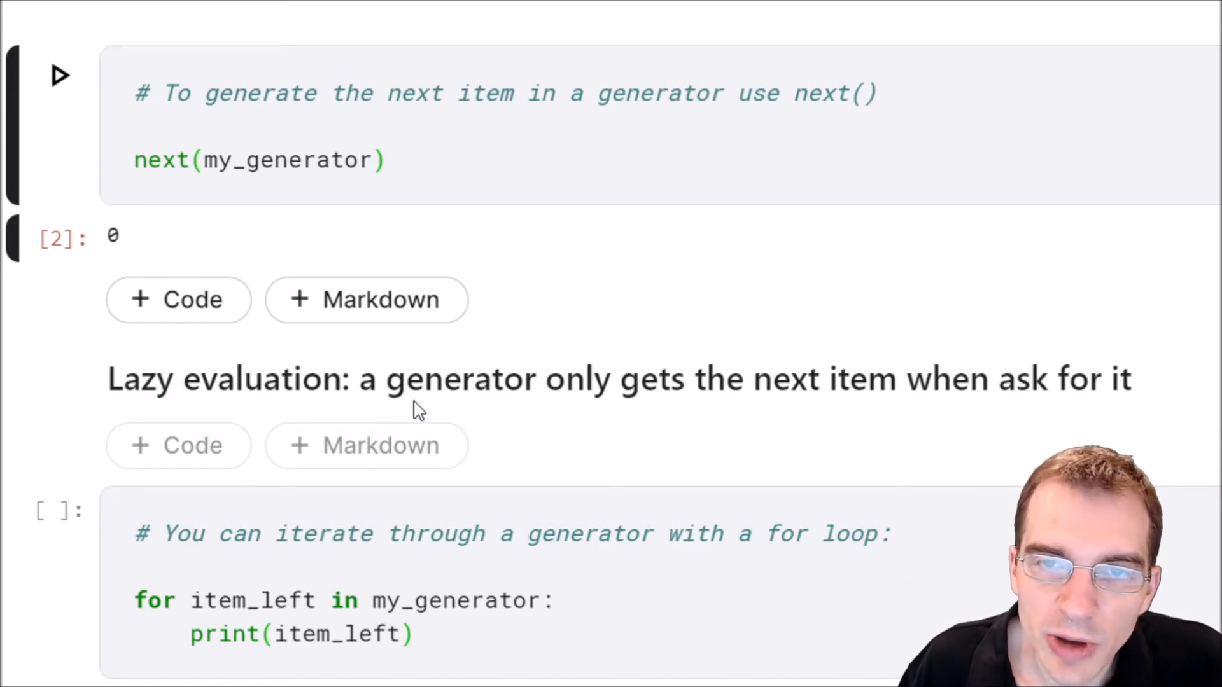
mouse_move(481, 413)
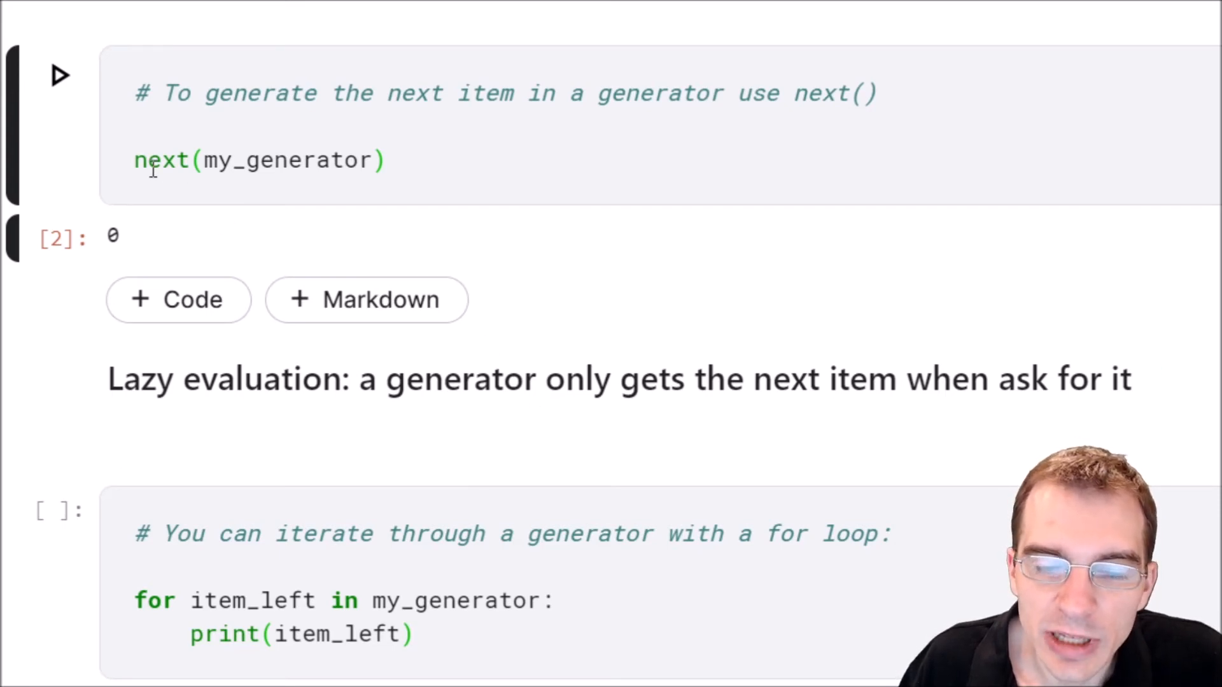
mouse_move(790, 325)
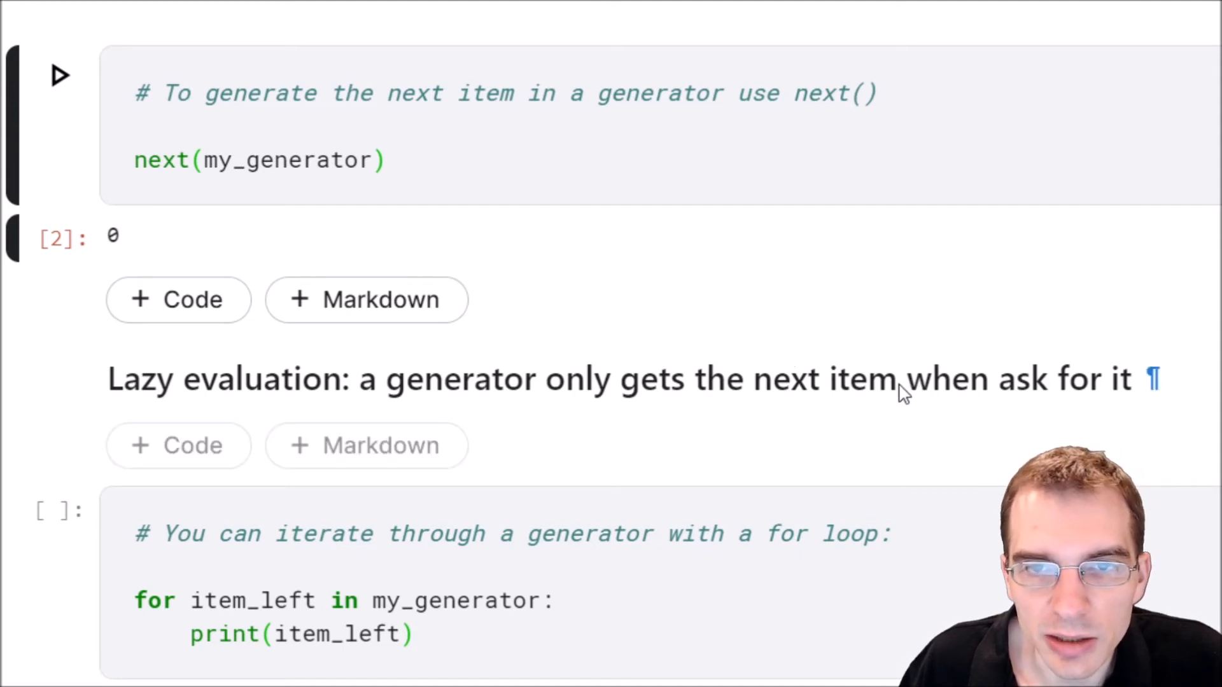
mouse_move(881, 397)
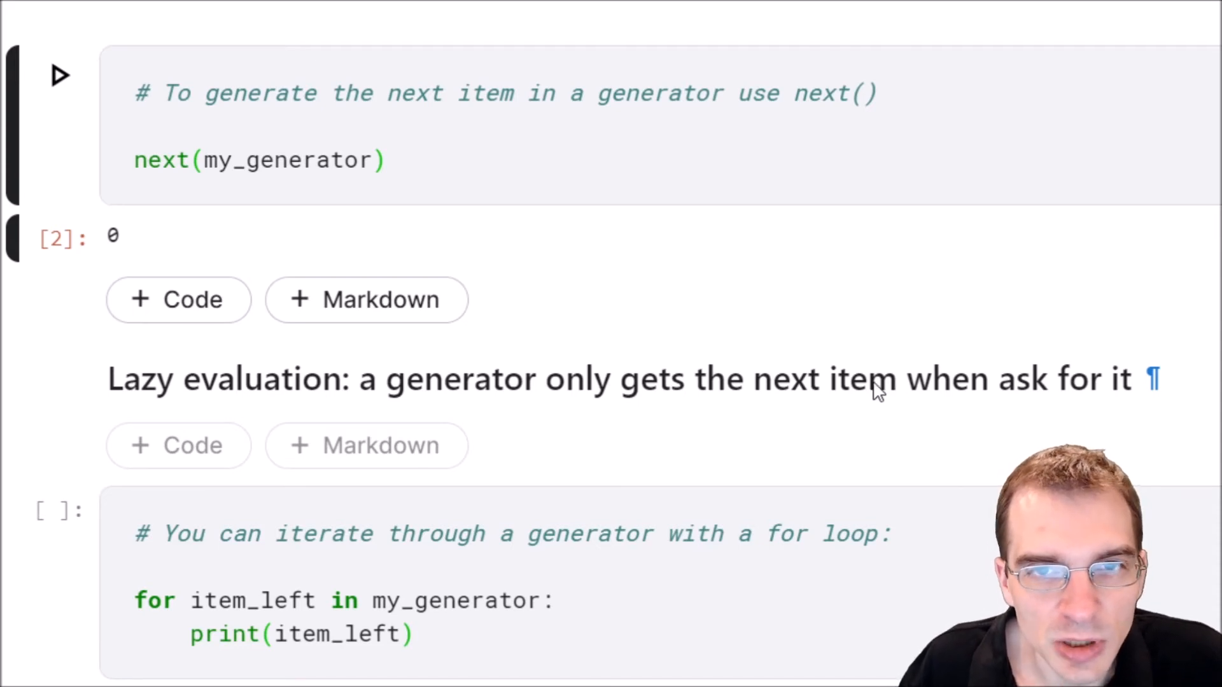
mouse_move(857, 396)
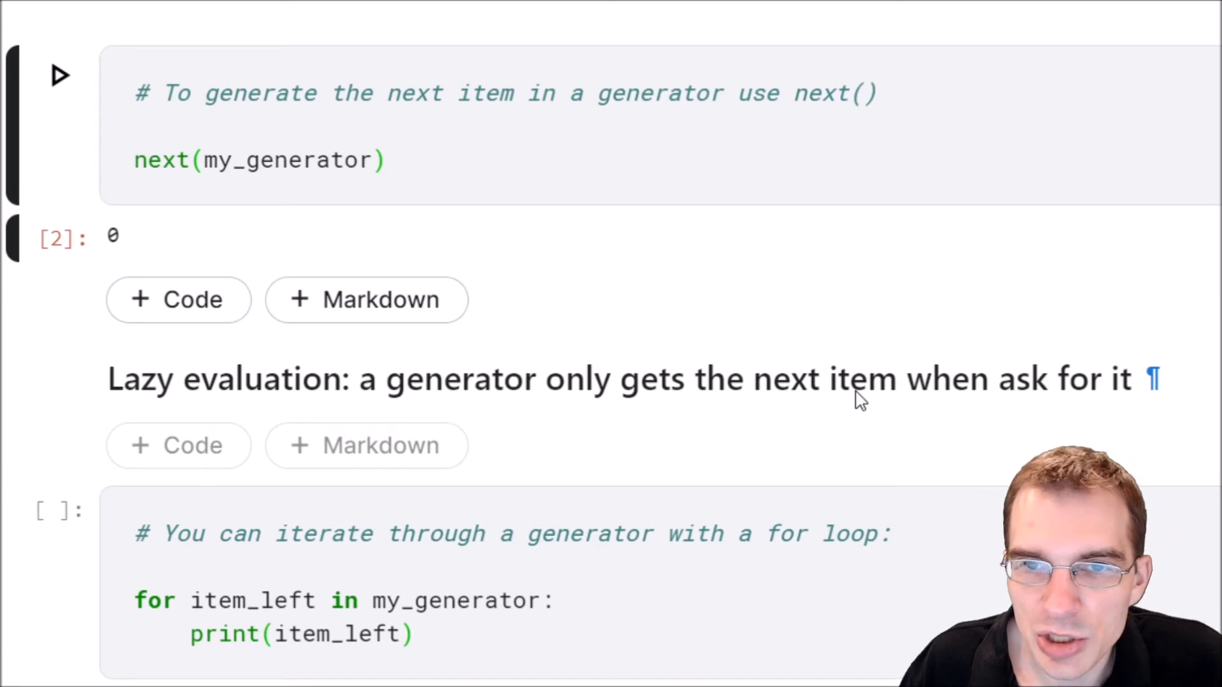
Re-run next(my_generator) to get 2, then scroll down to the for-loop cell.
left_click(386, 160)
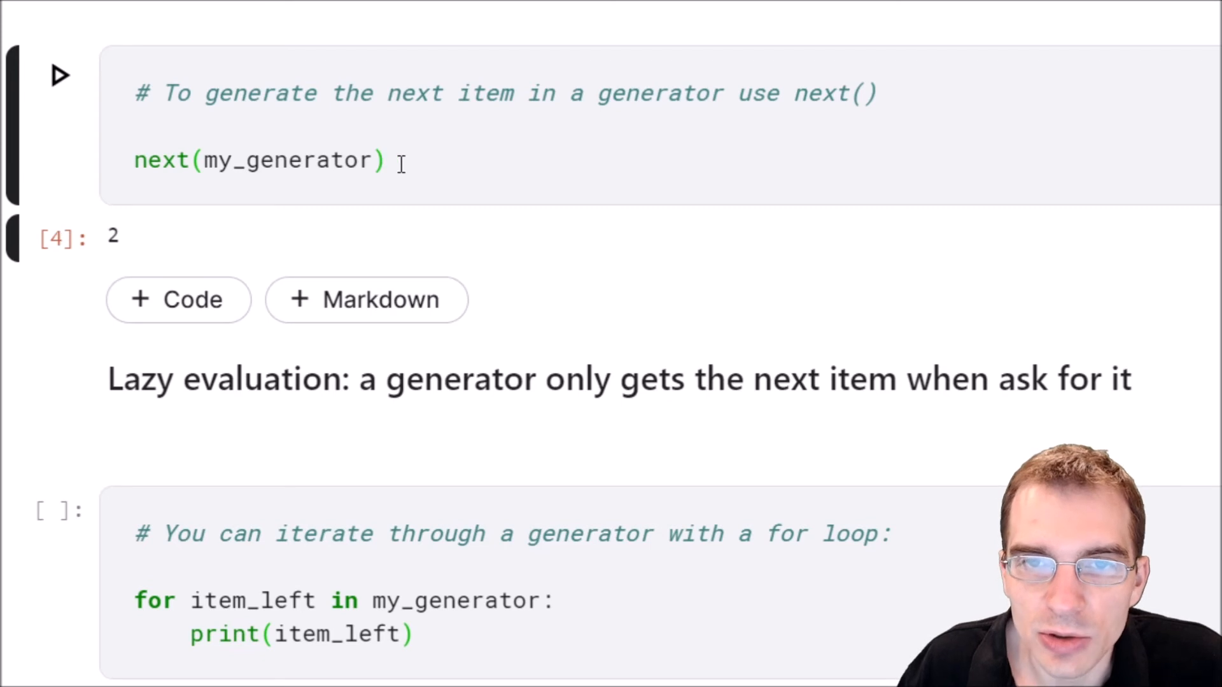
mouse_move(709, 327)
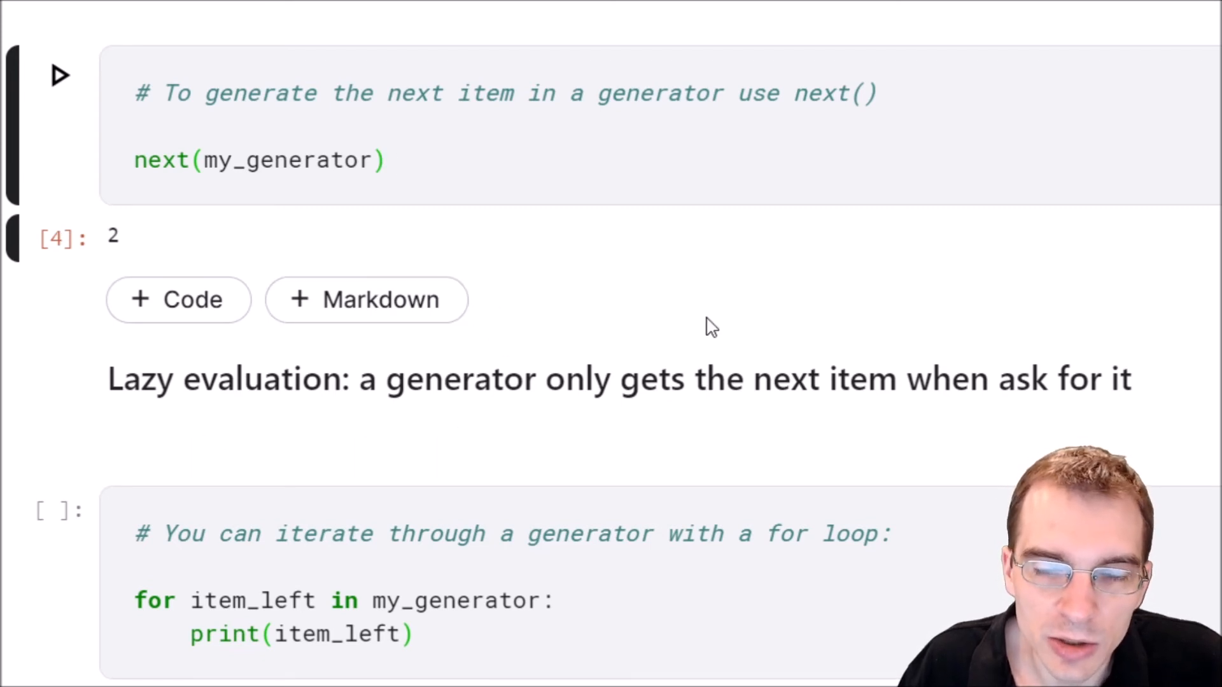
mouse_move(649, 330)
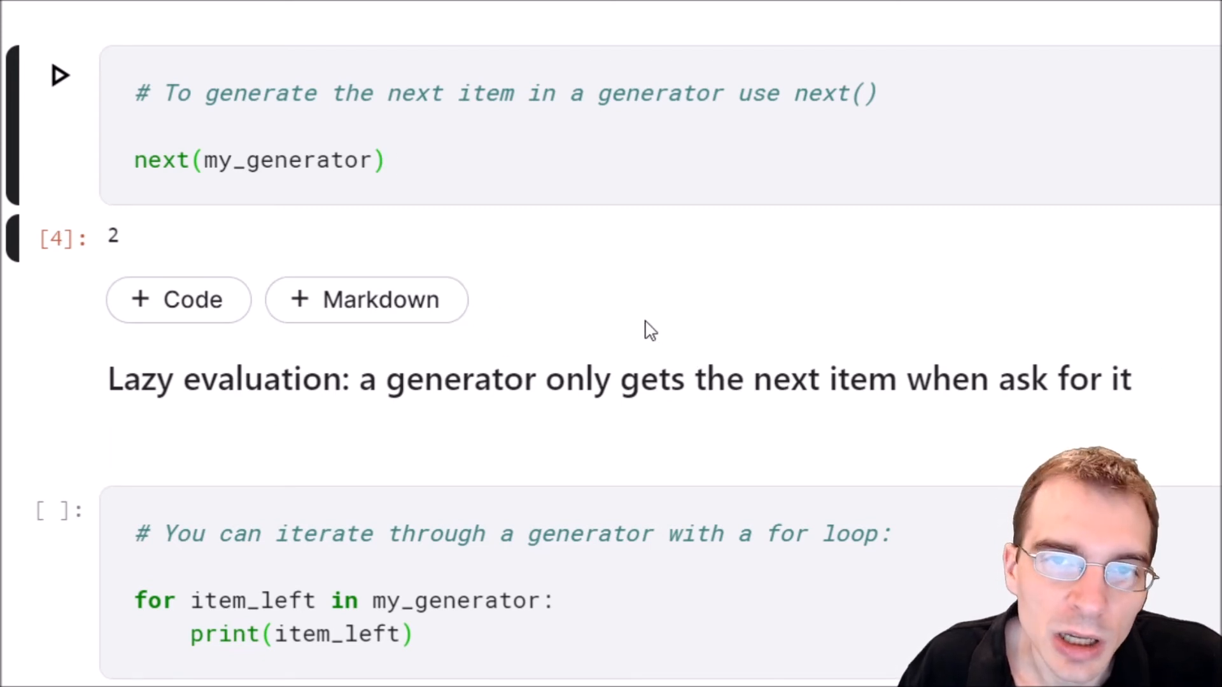
mouse_move(667, 337)
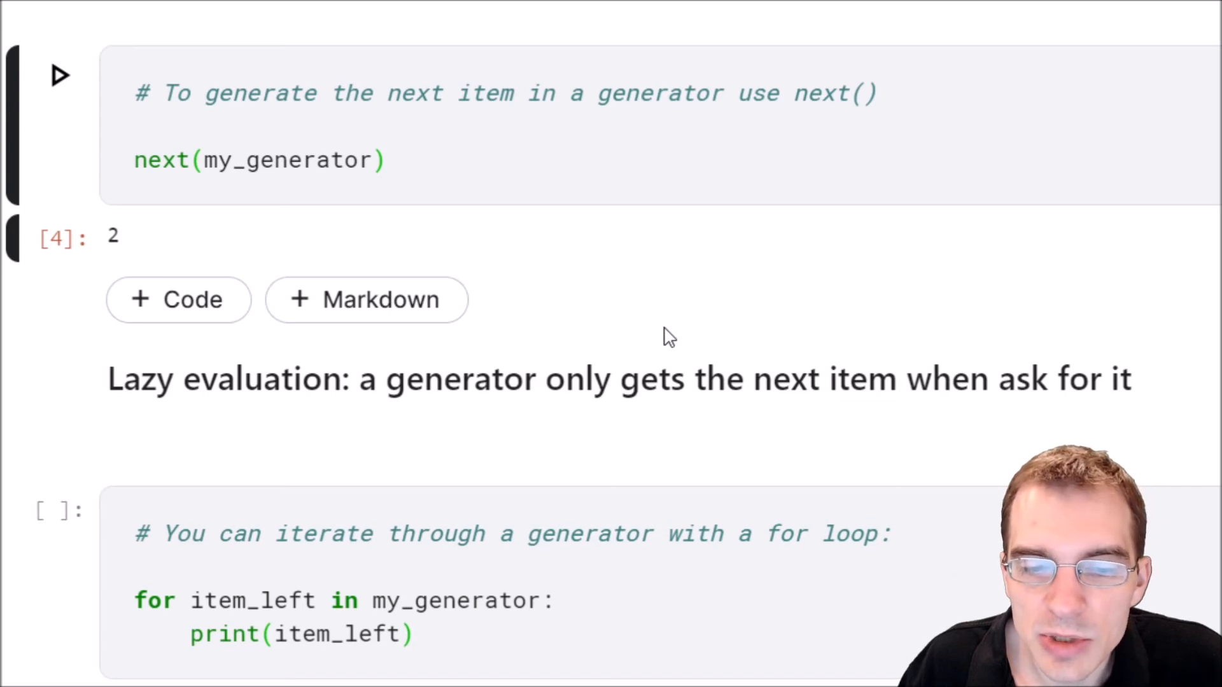
scroll("down", 3)
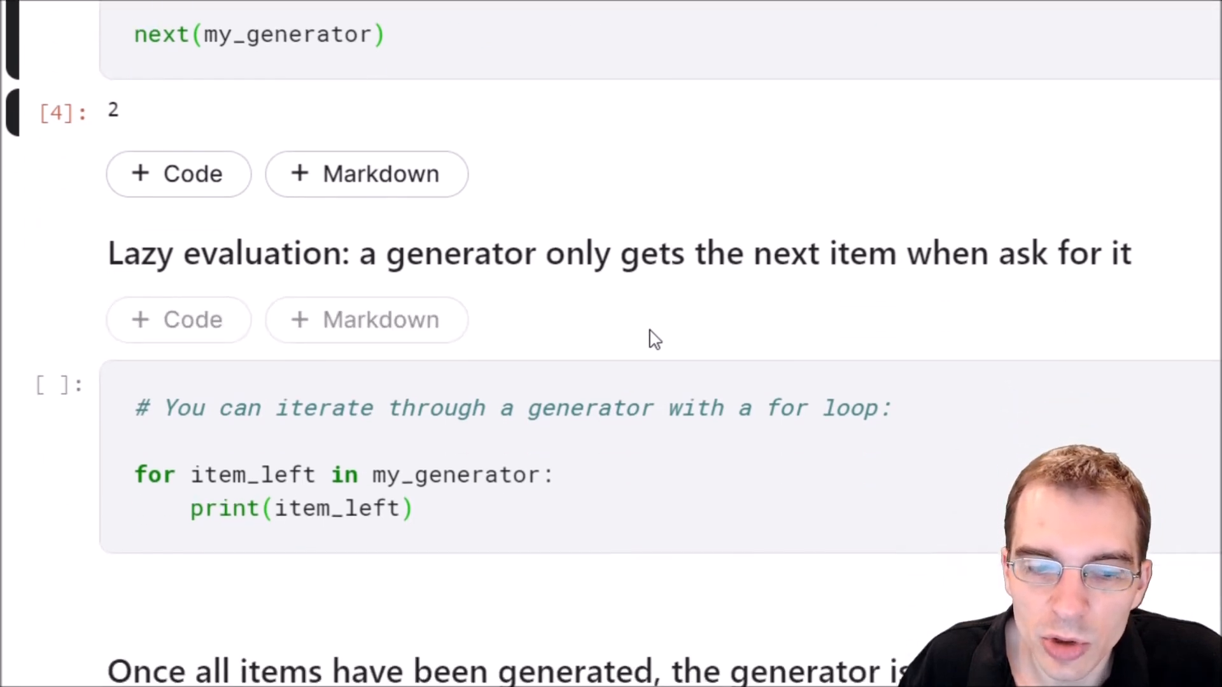
scroll("down", 3)
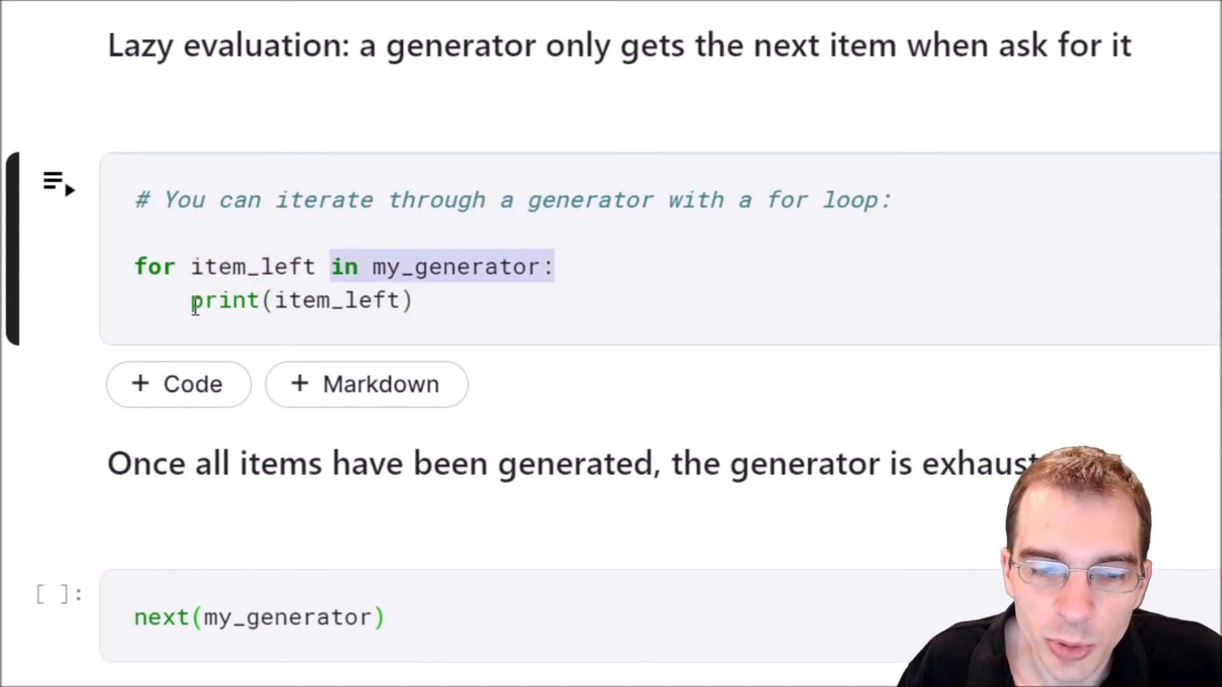
Run the for-loop cell, printing the remaining generator items 3 through 9.
left_click(430, 301)
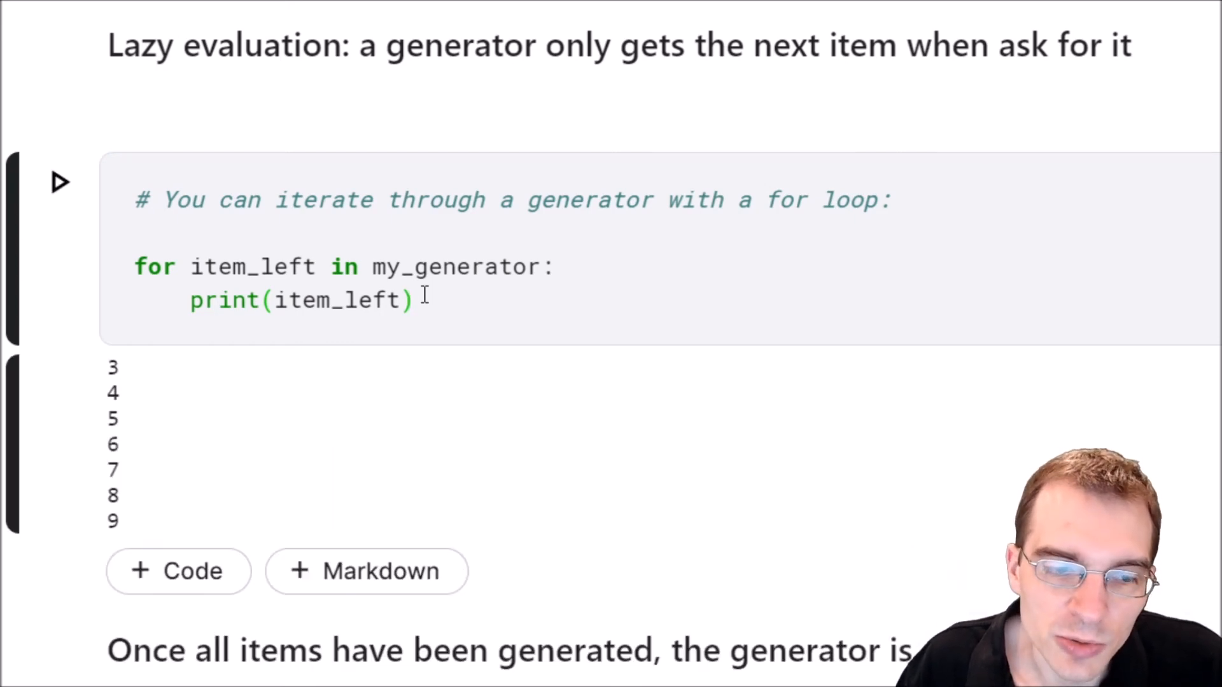
scroll("down", 3)
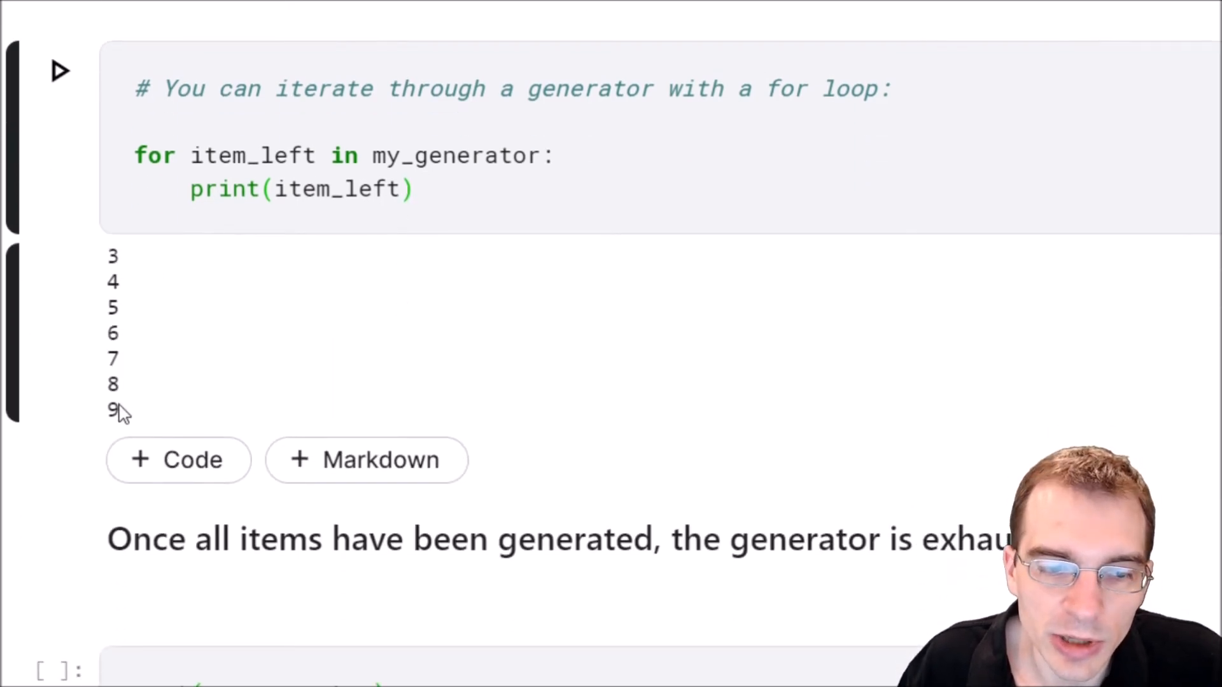
mouse_move(732, 372)
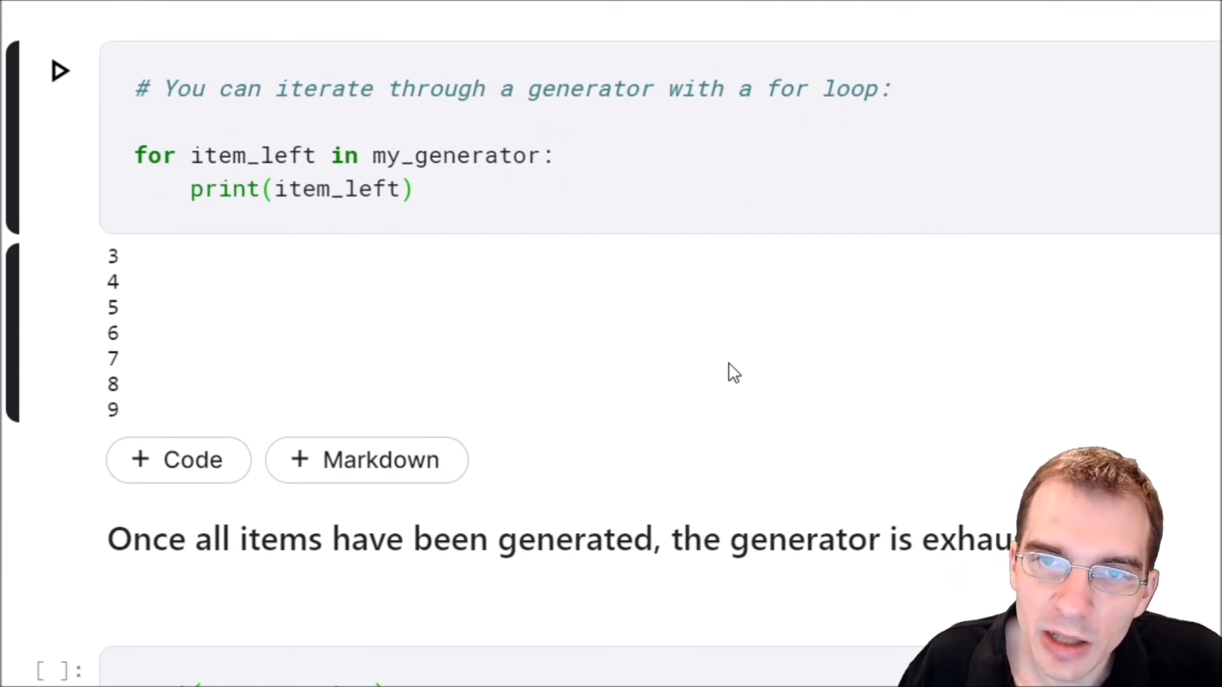
mouse_move(653, 424)
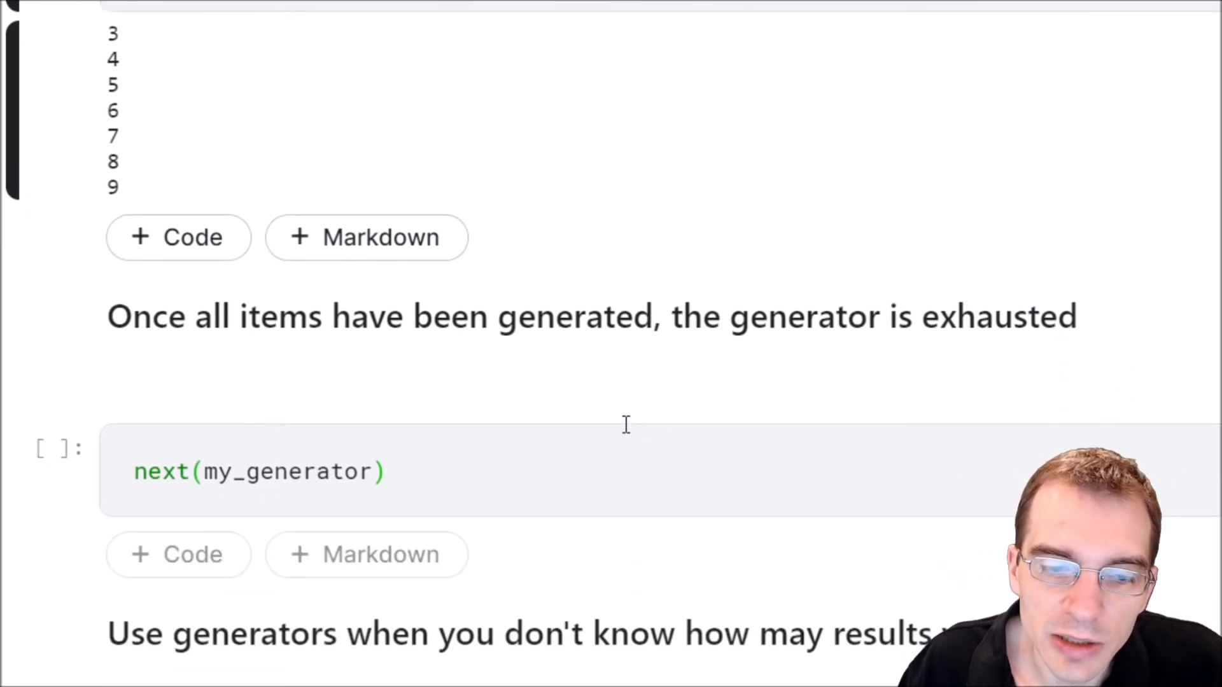
Run next(my_generator) on the exhausted generator to show the StopIteration traceback.
scroll("down", 3)
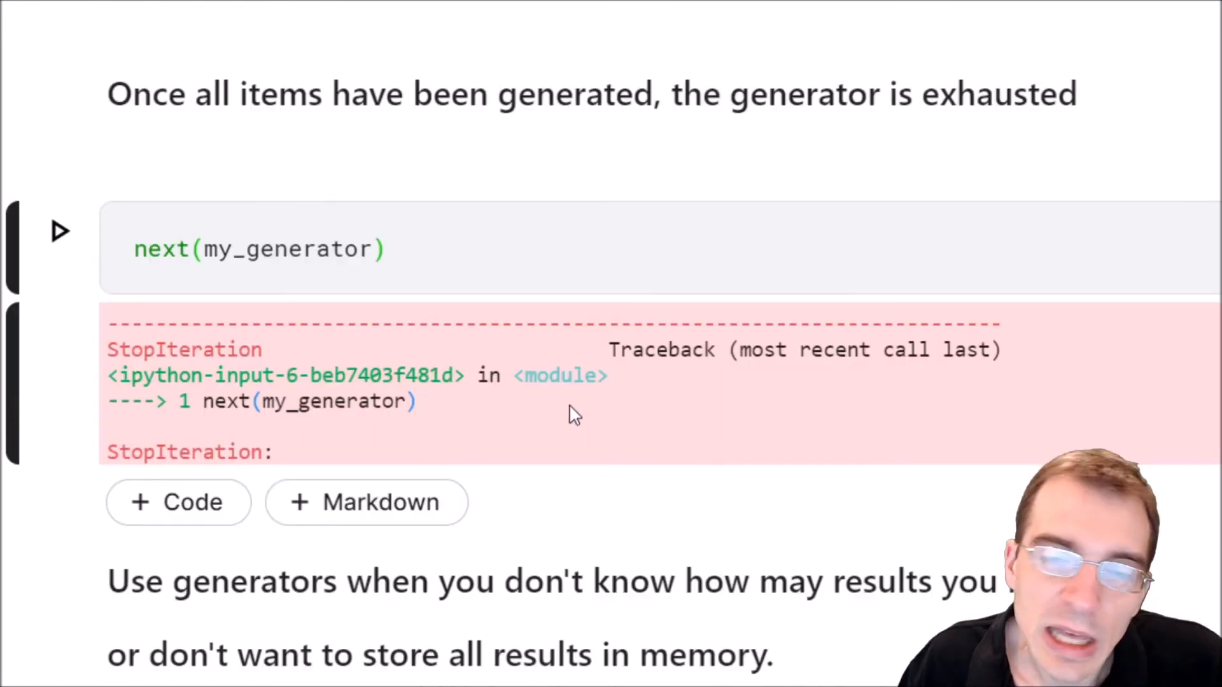
mouse_move(327, 409)
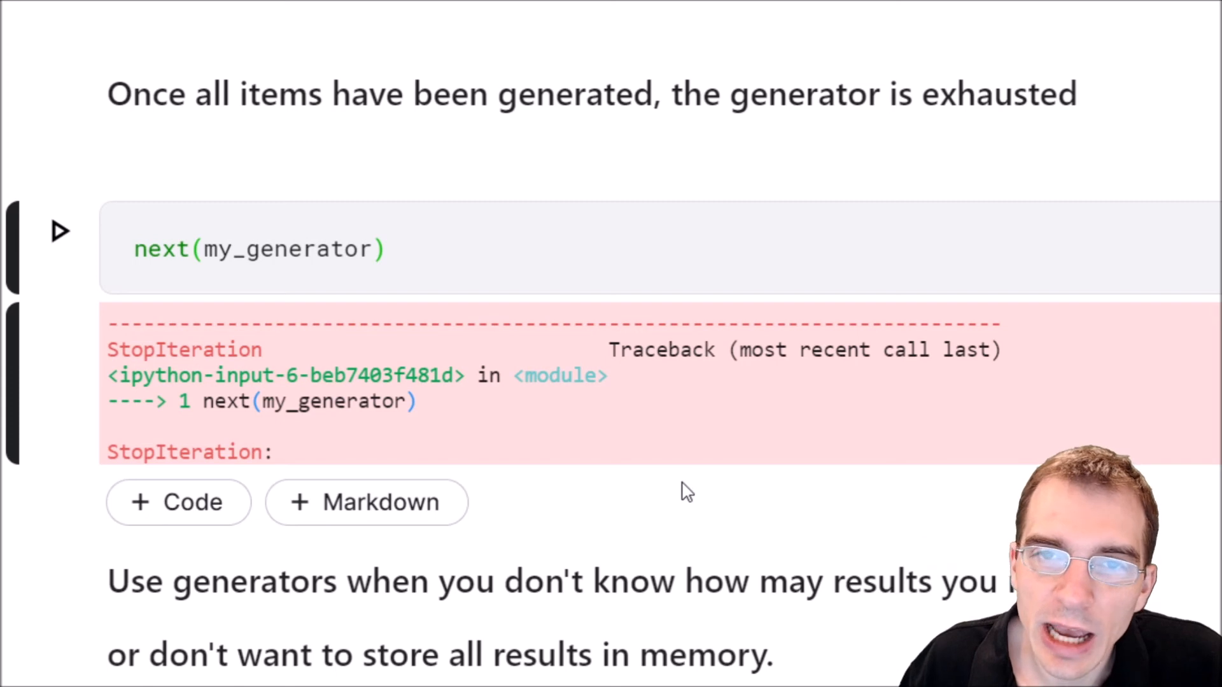
mouse_move(587, 472)
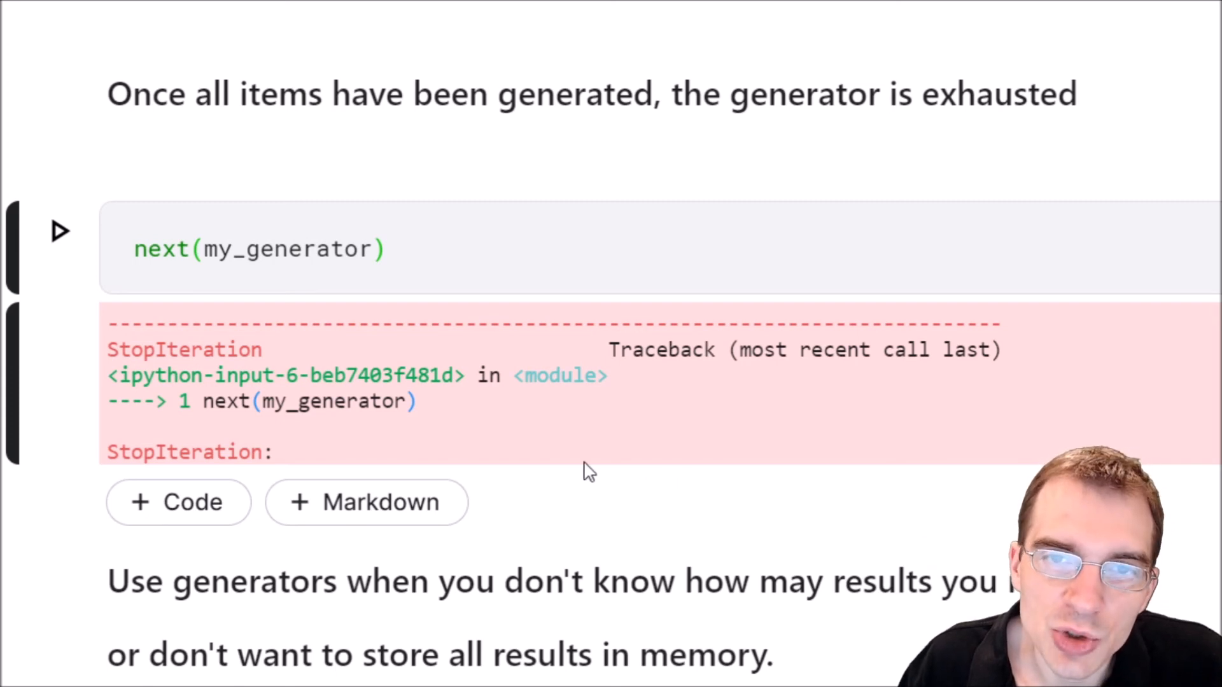
scroll("up", 3)
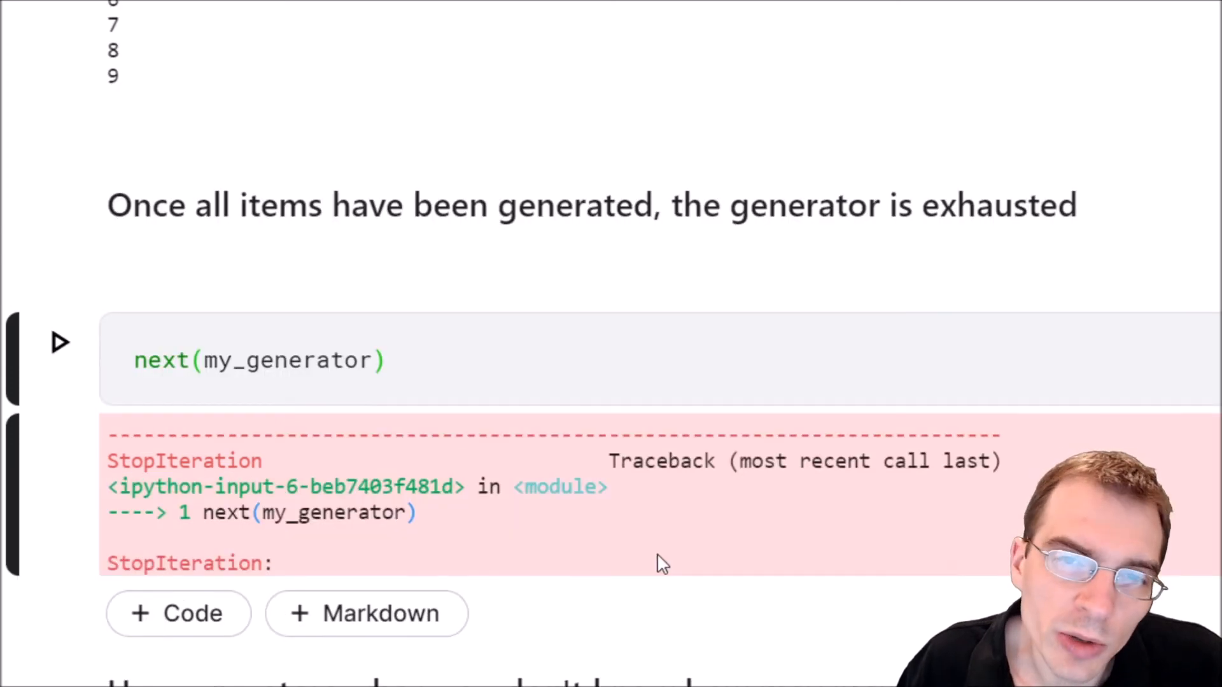
mouse_move(682, 579)
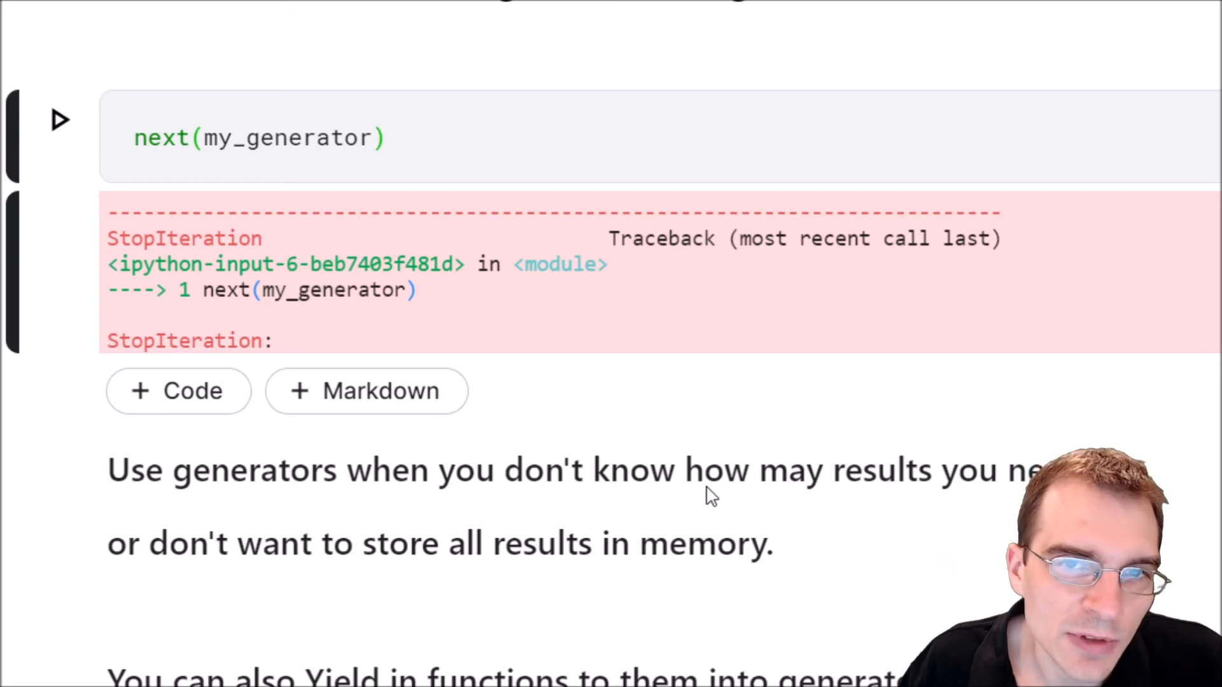
mouse_move(574, 504)
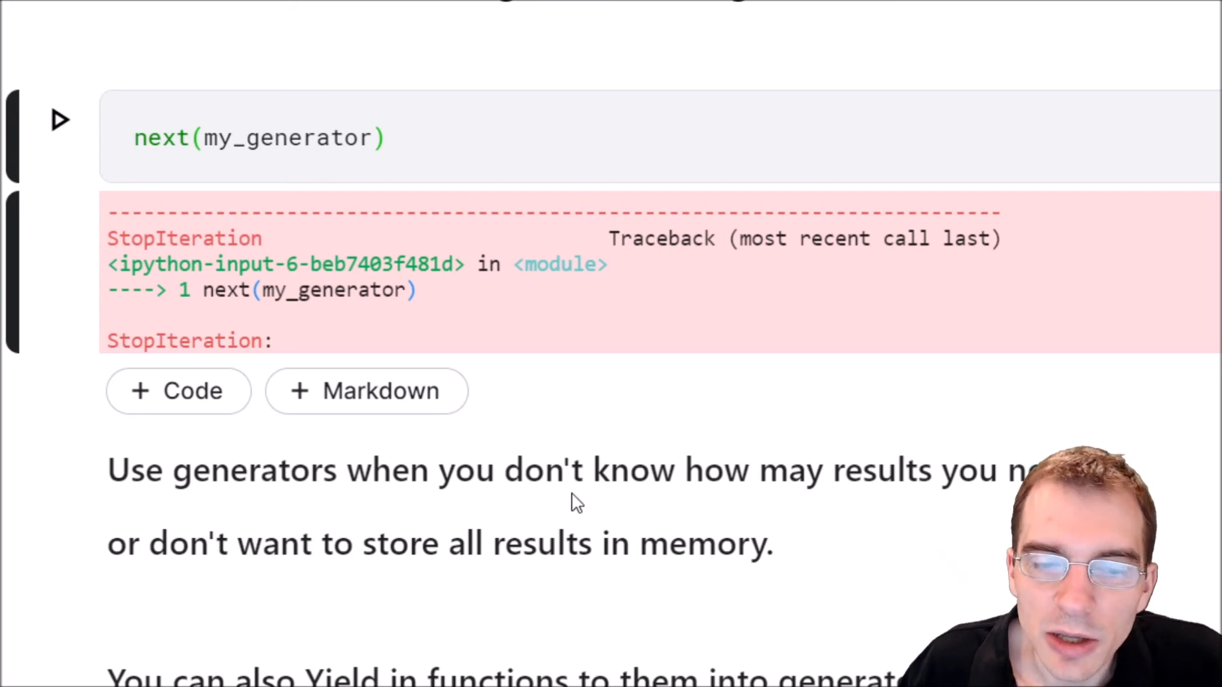
mouse_move(541, 510)
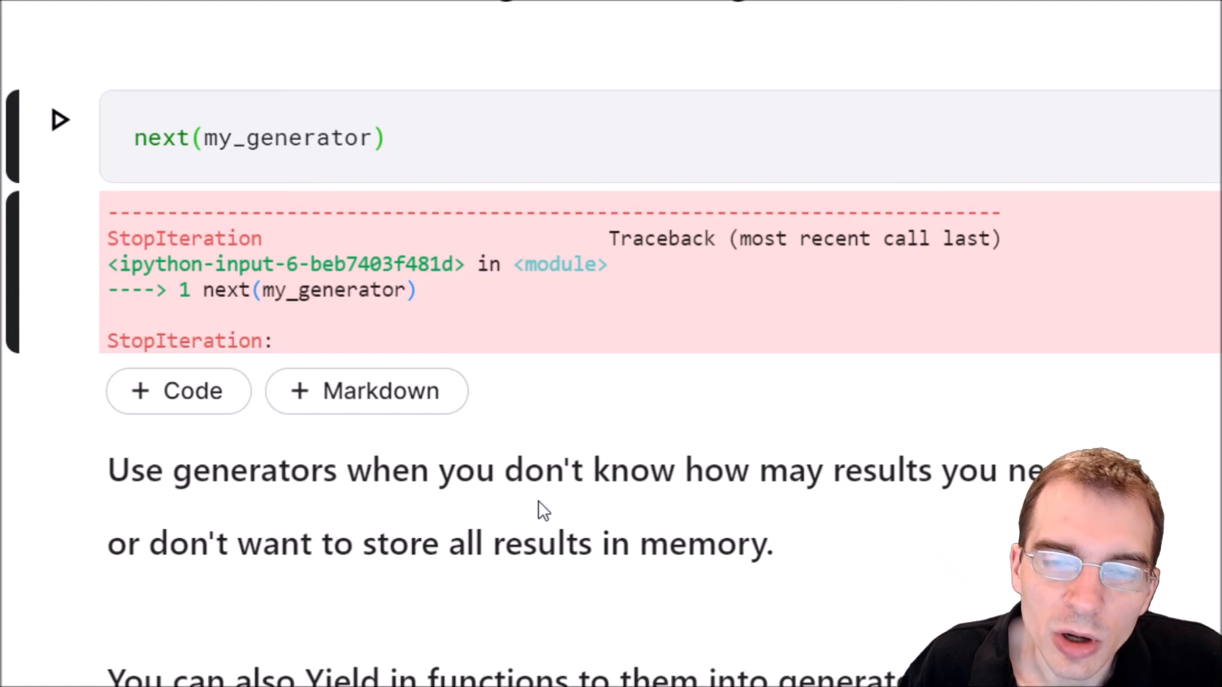
mouse_move(576, 499)
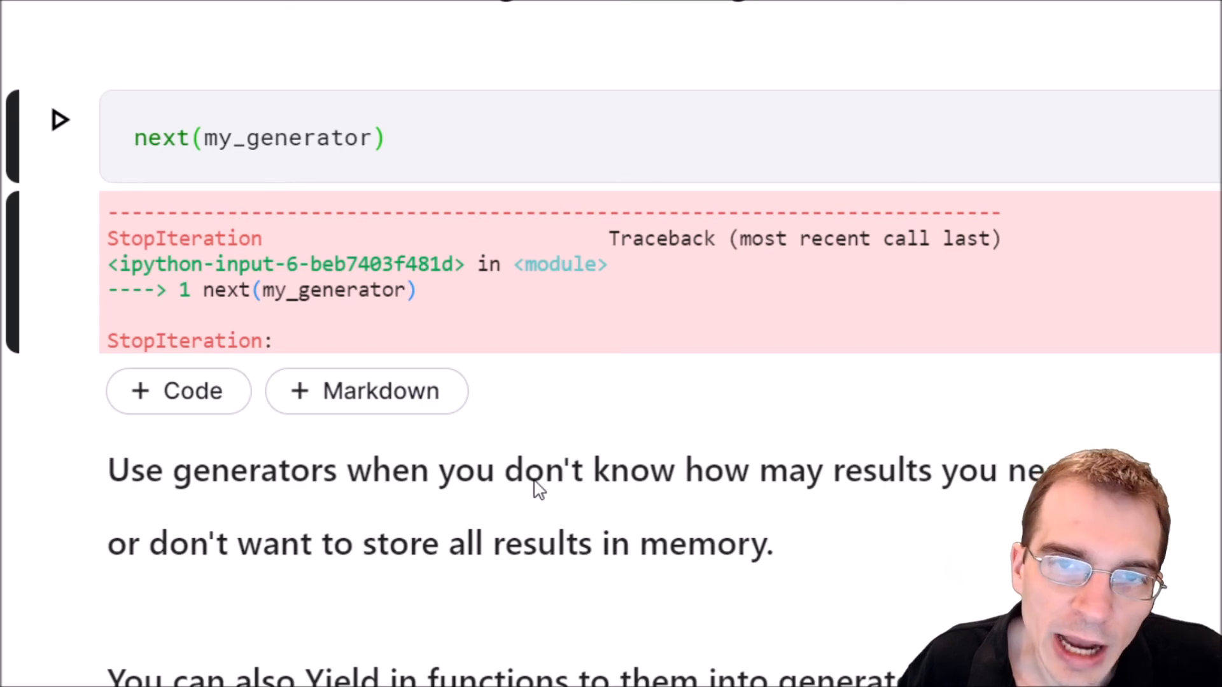
mouse_move(624, 507)
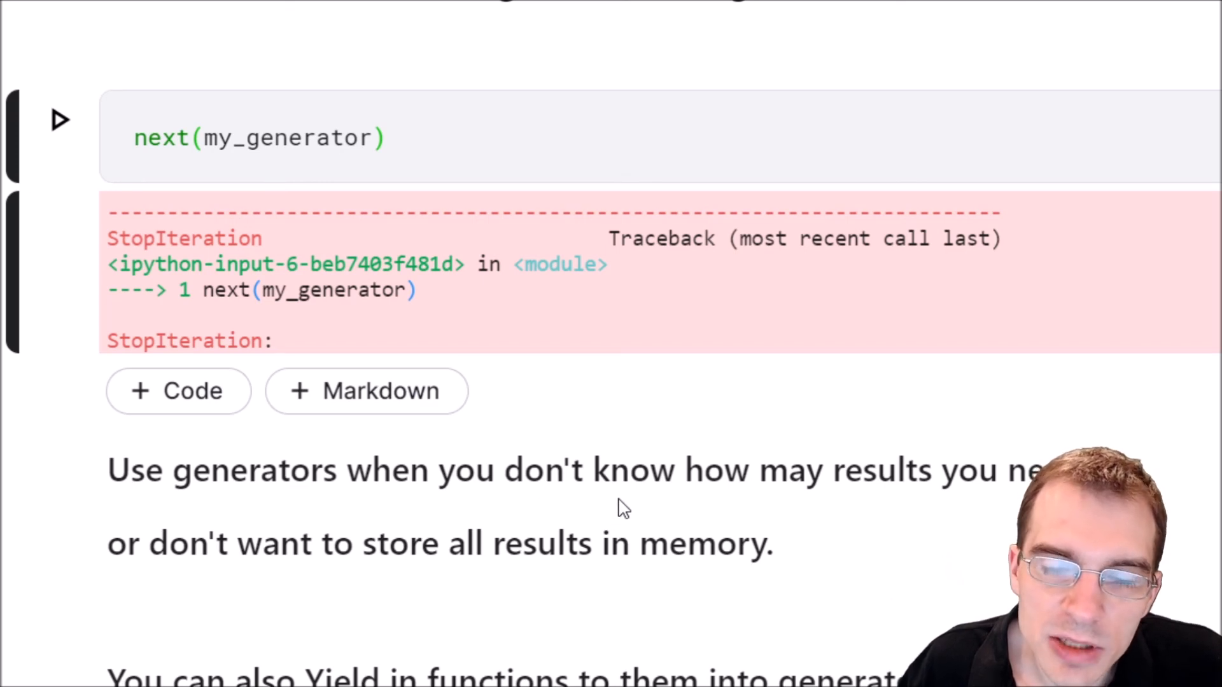
mouse_move(667, 441)
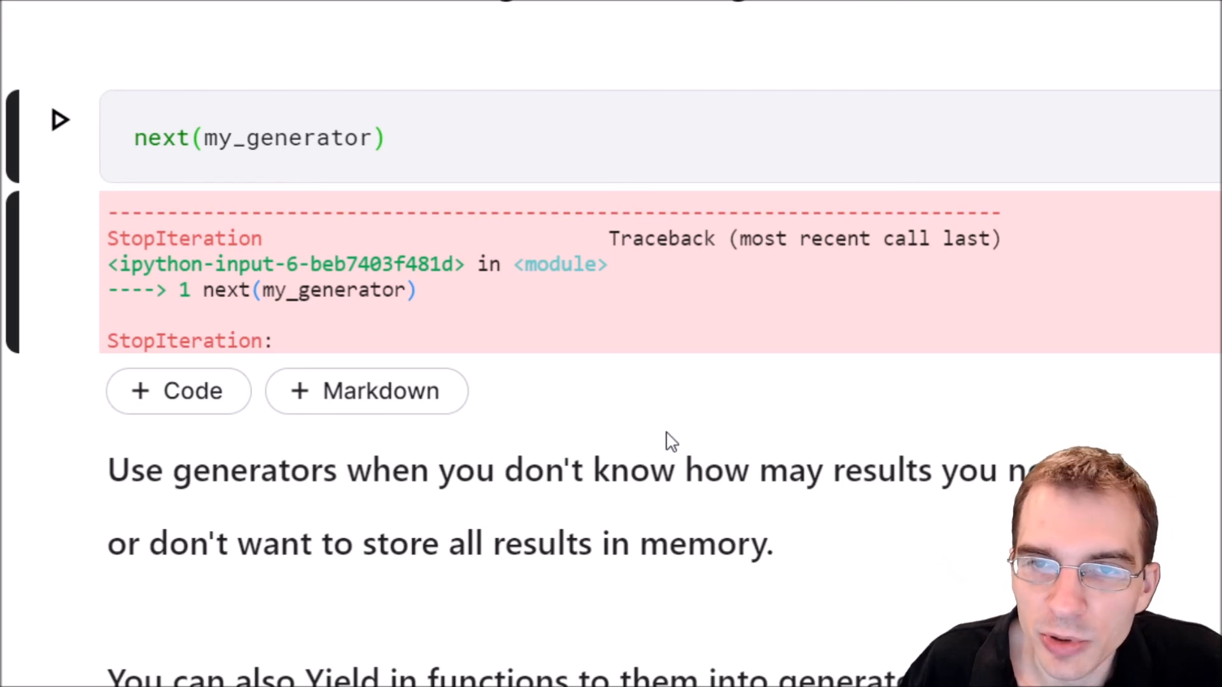
Scroll to the final notes on when to use generators and yield.
scroll("down", 3)
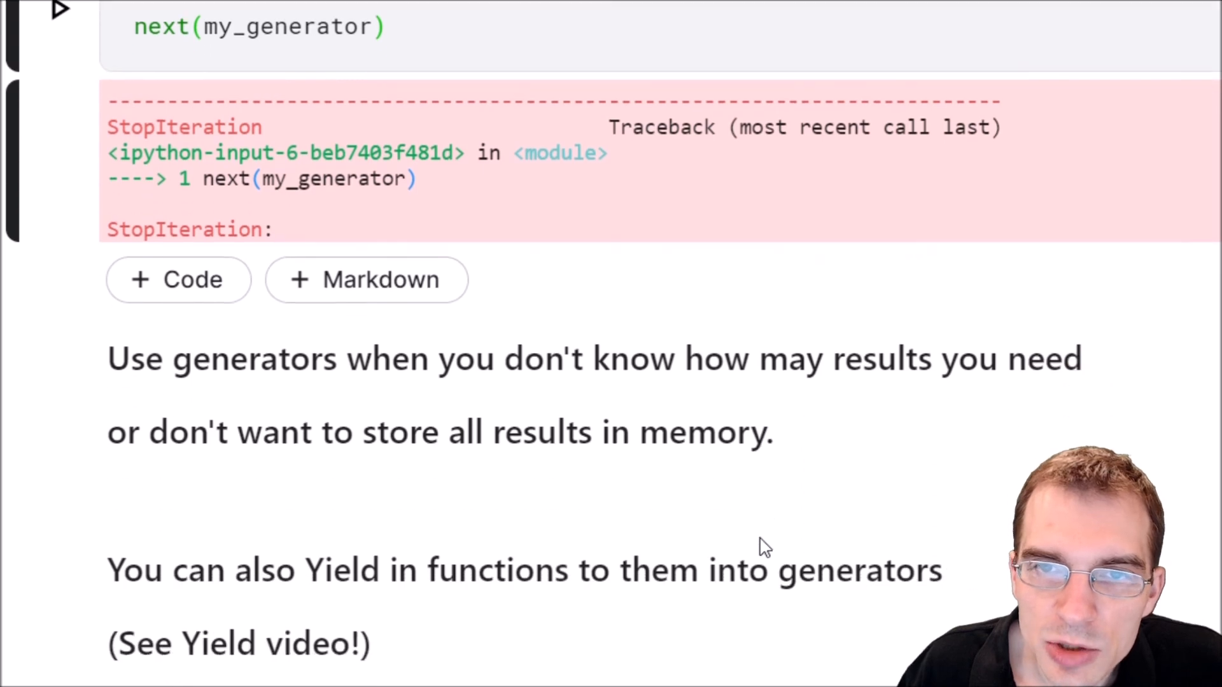
scroll("down", 3)
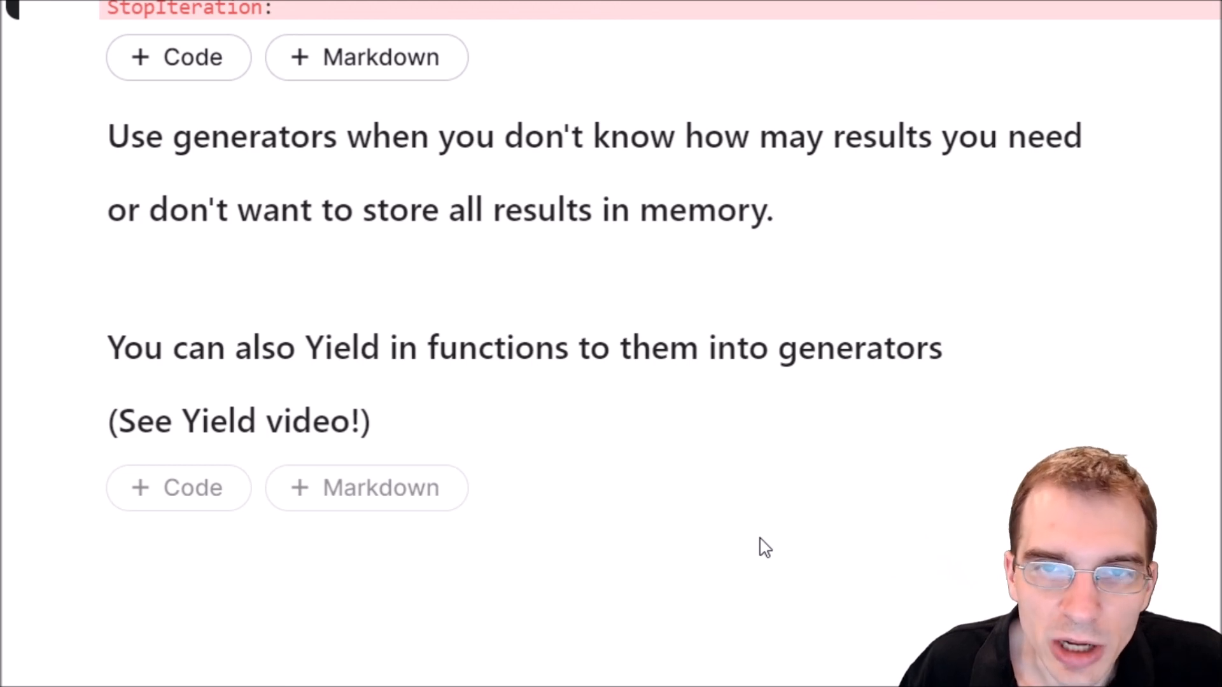
mouse_move(382, 393)
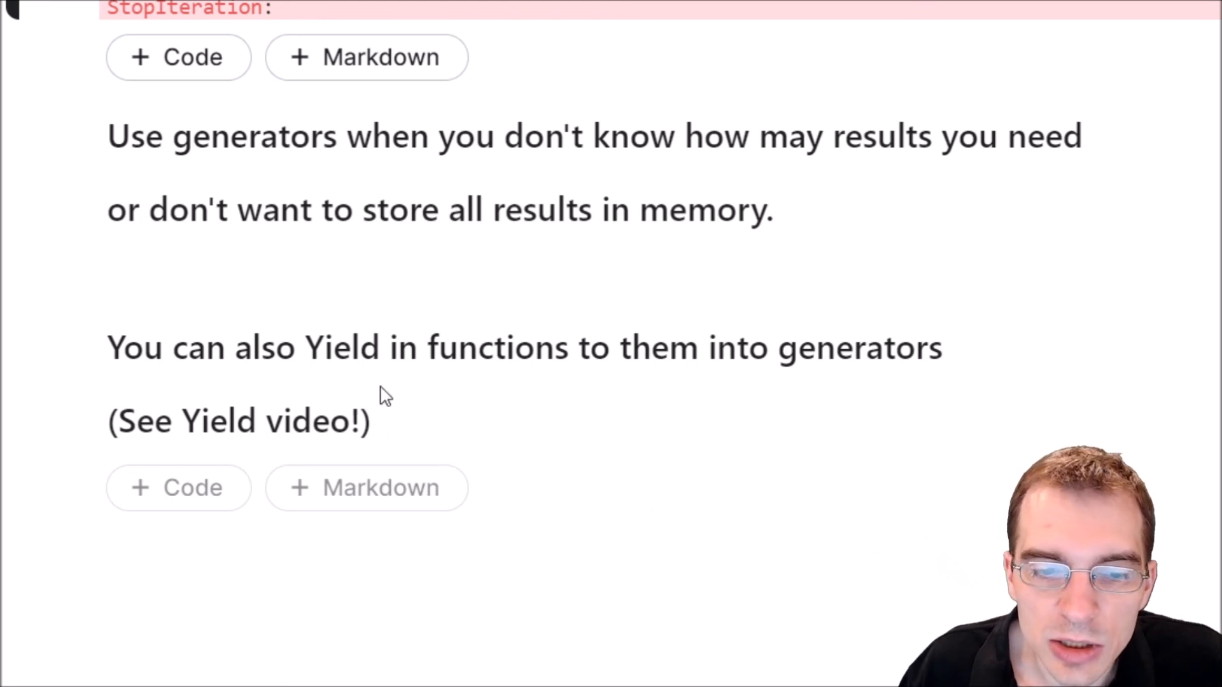
double_click(339, 347)
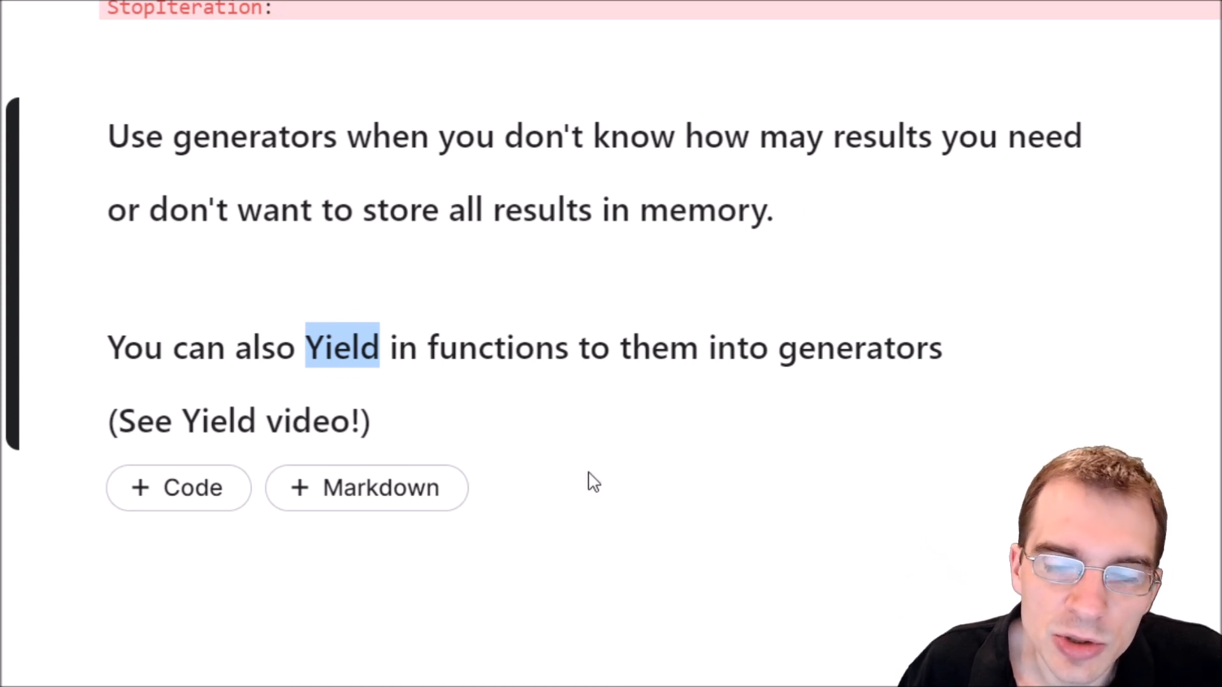
mouse_move(574, 487)
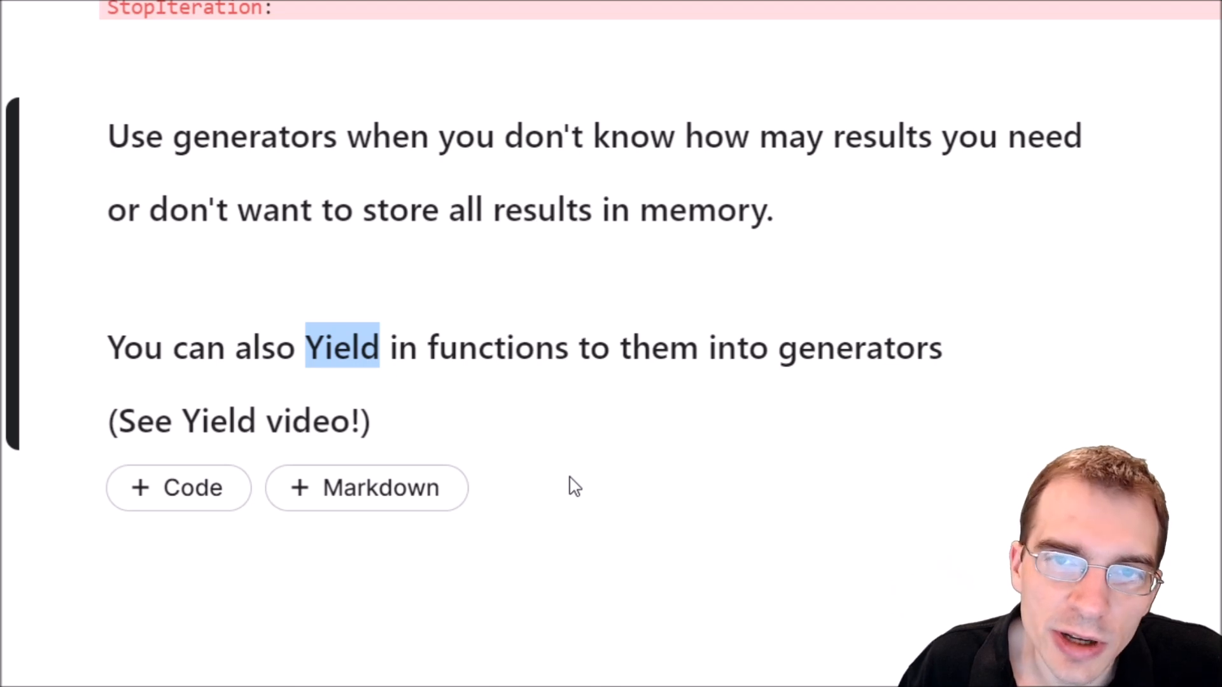
mouse_move(593, 513)
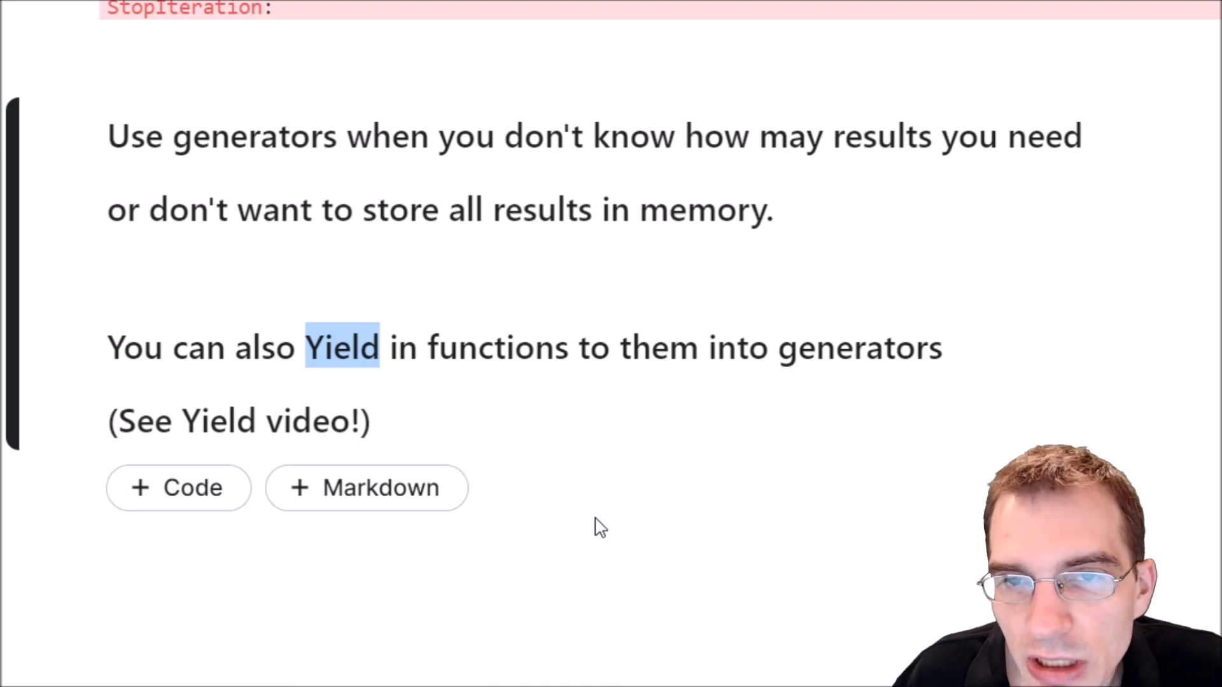
mouse_move(583, 491)
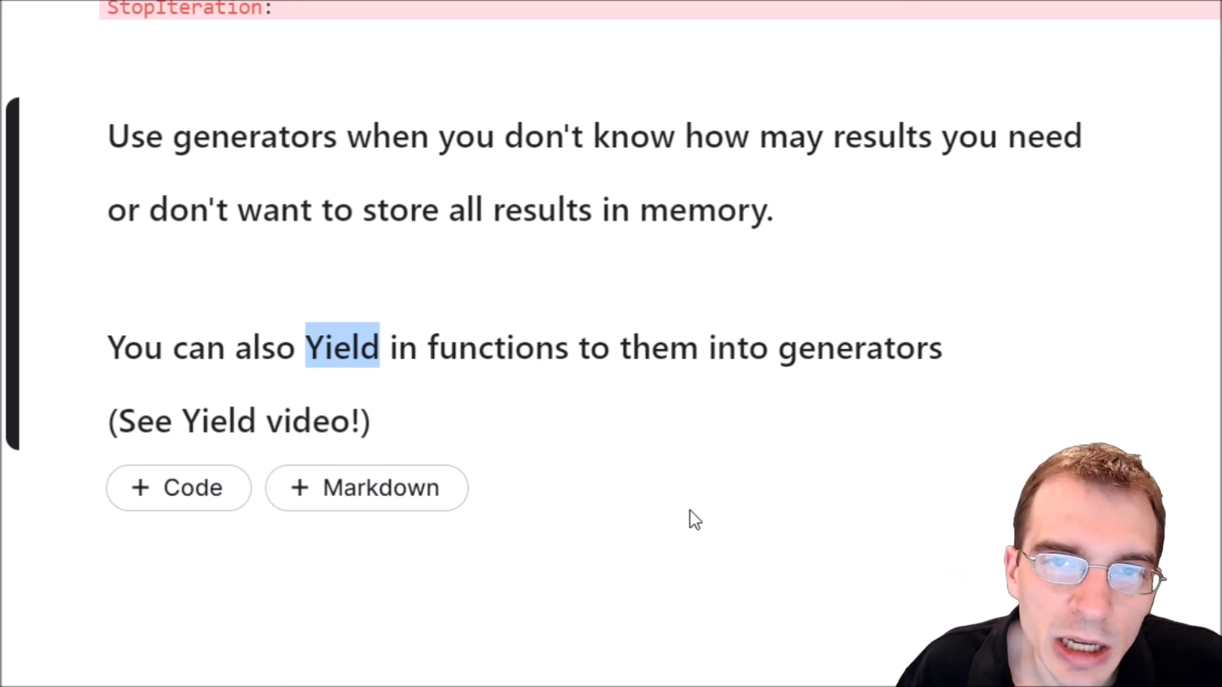
mouse_move(672, 532)
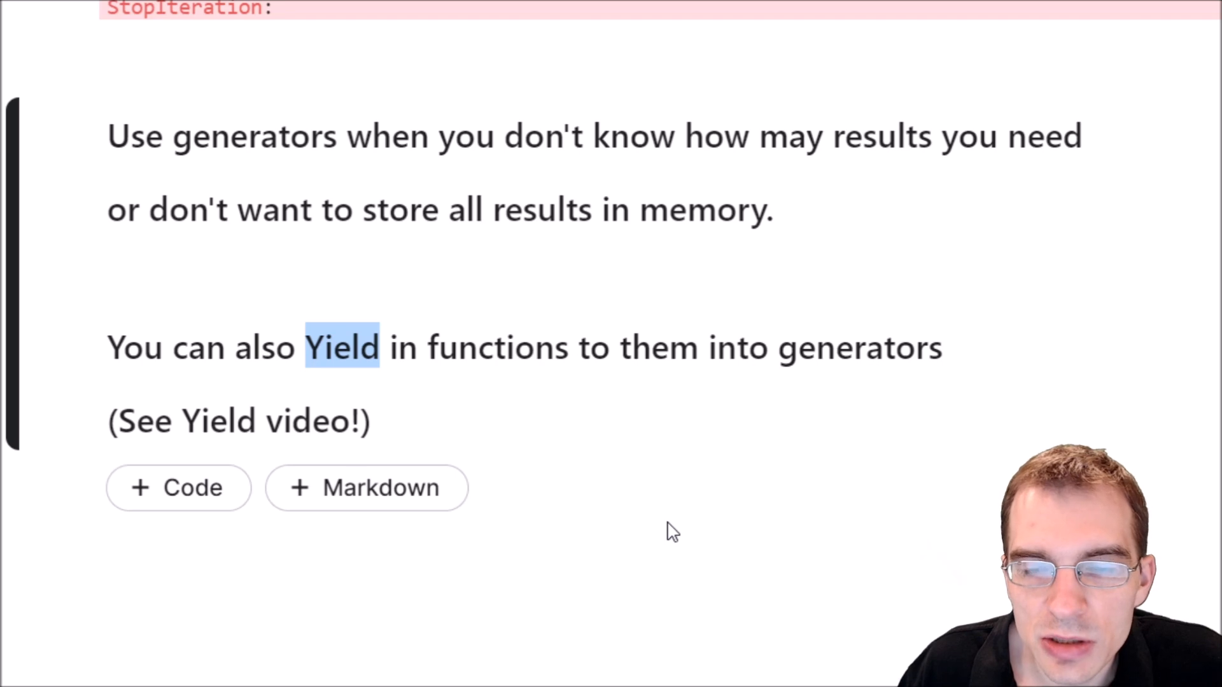